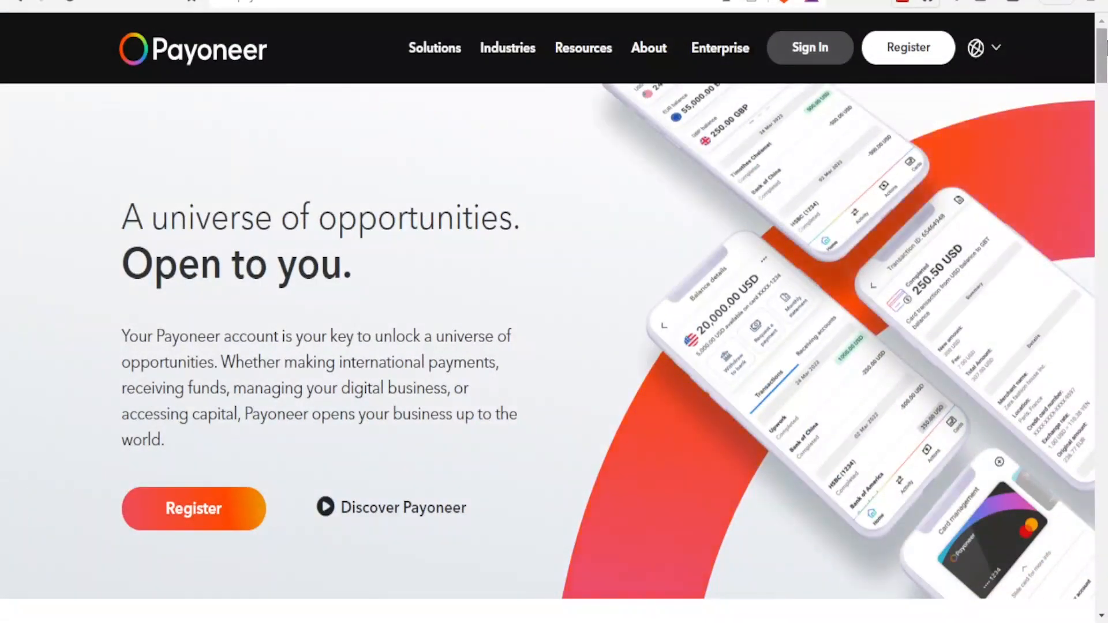
Scroll the page, begin Payoneer registration, then open store Settings on the store details page.
scroll(down, 3)
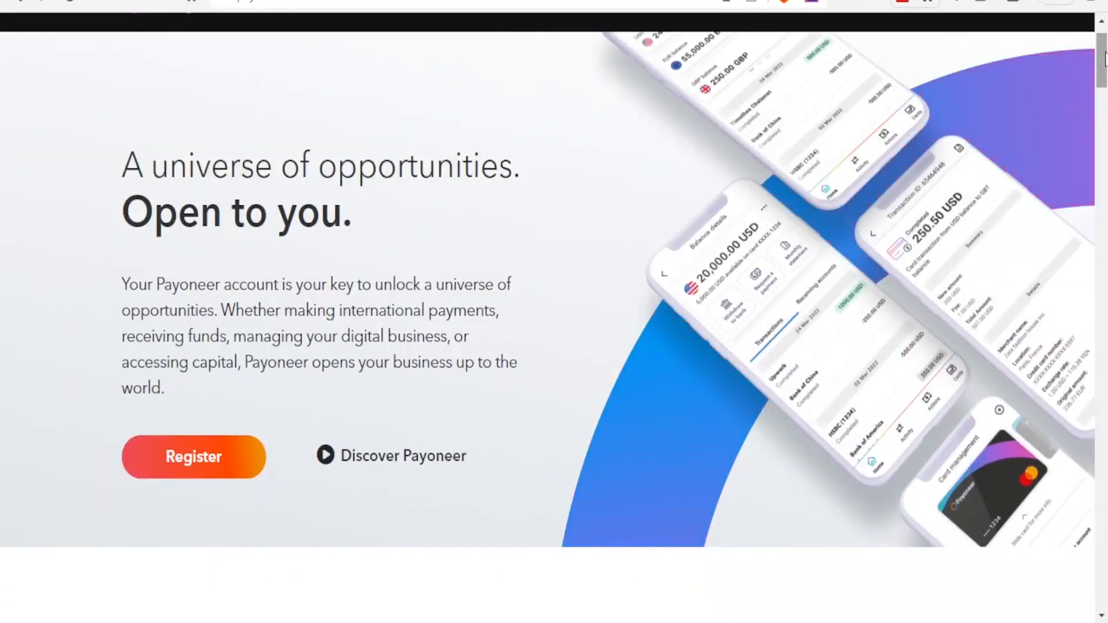
scroll(down, 3)
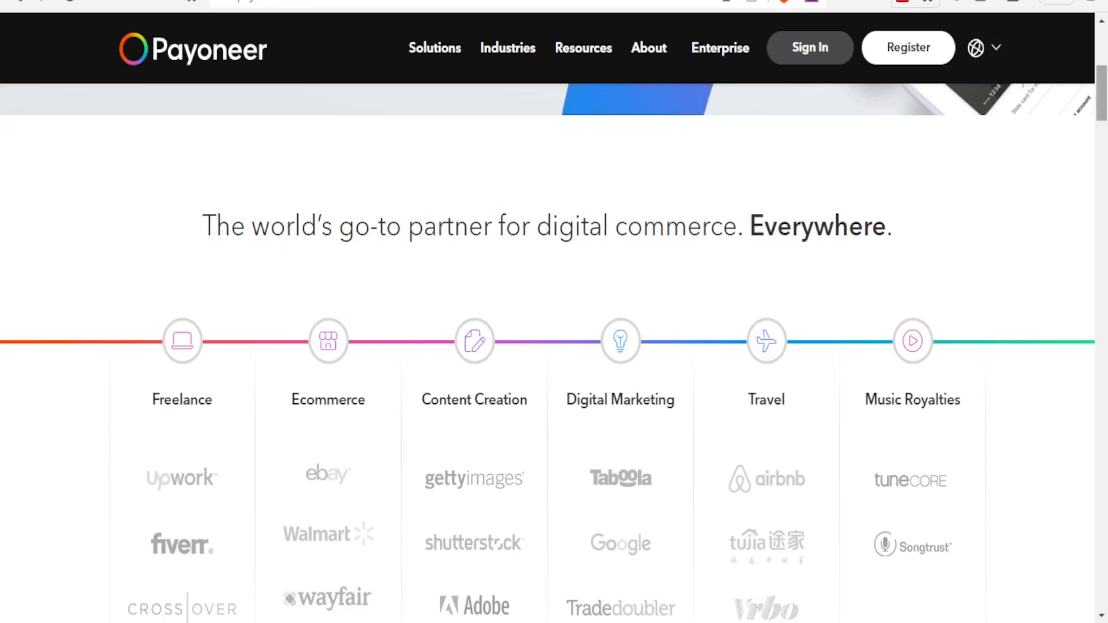
scroll(down, 3)
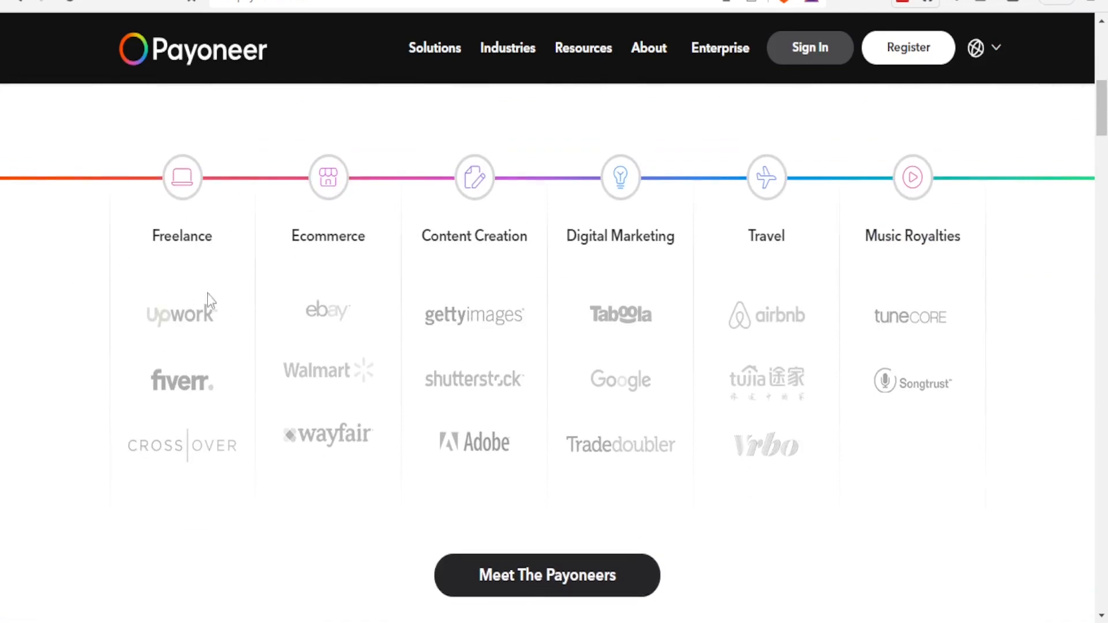
mouse_move(252, 148)
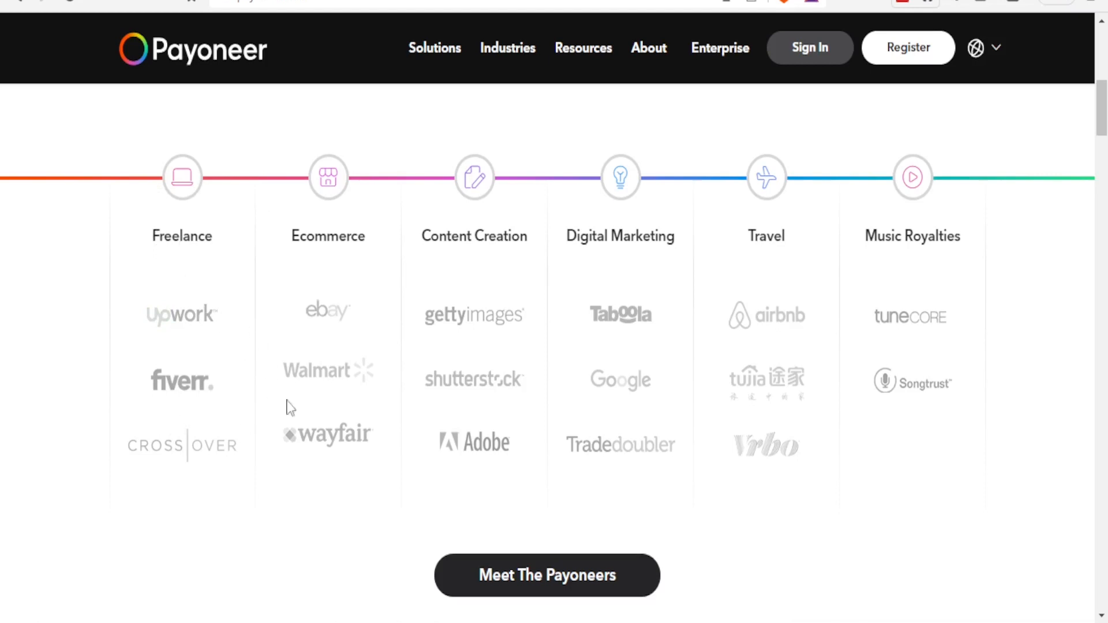
mouse_move(585, 385)
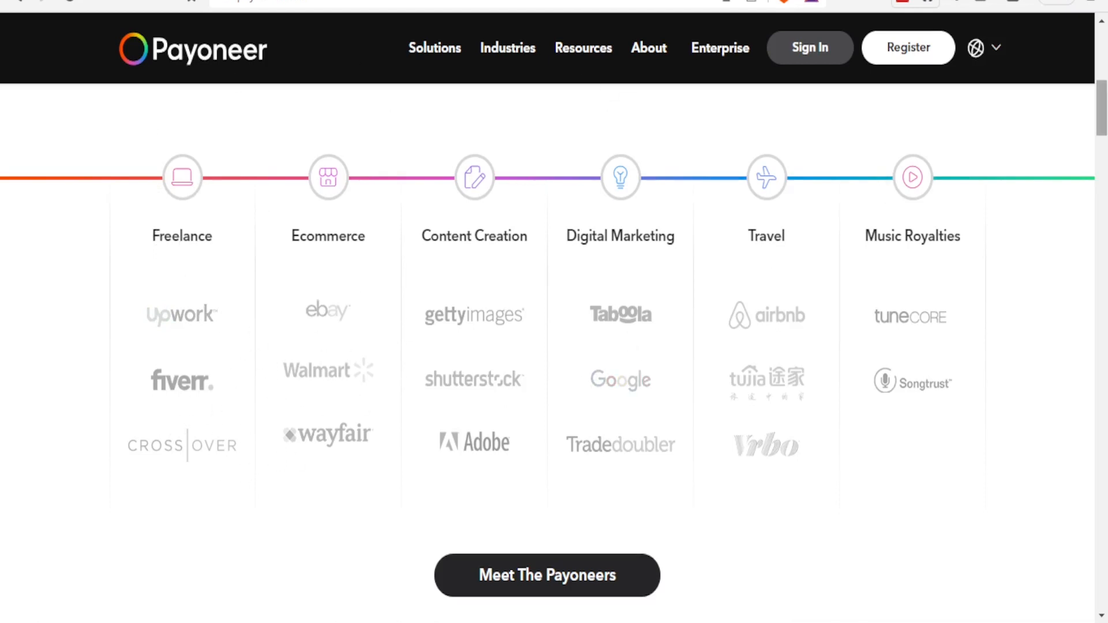
mouse_move(396, 221)
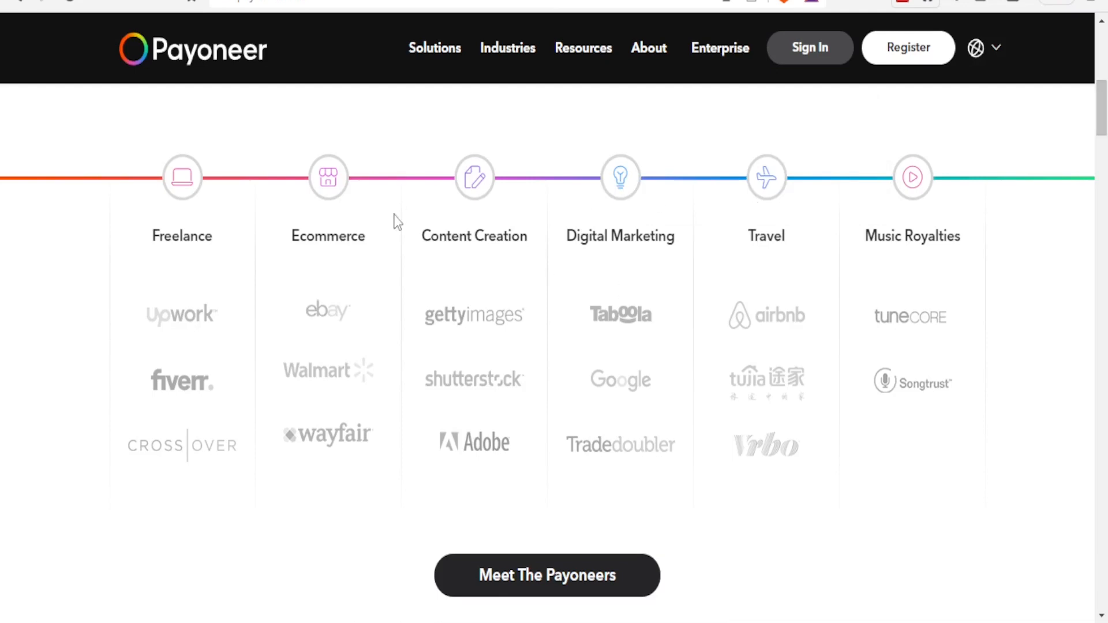
scroll(down, 3)
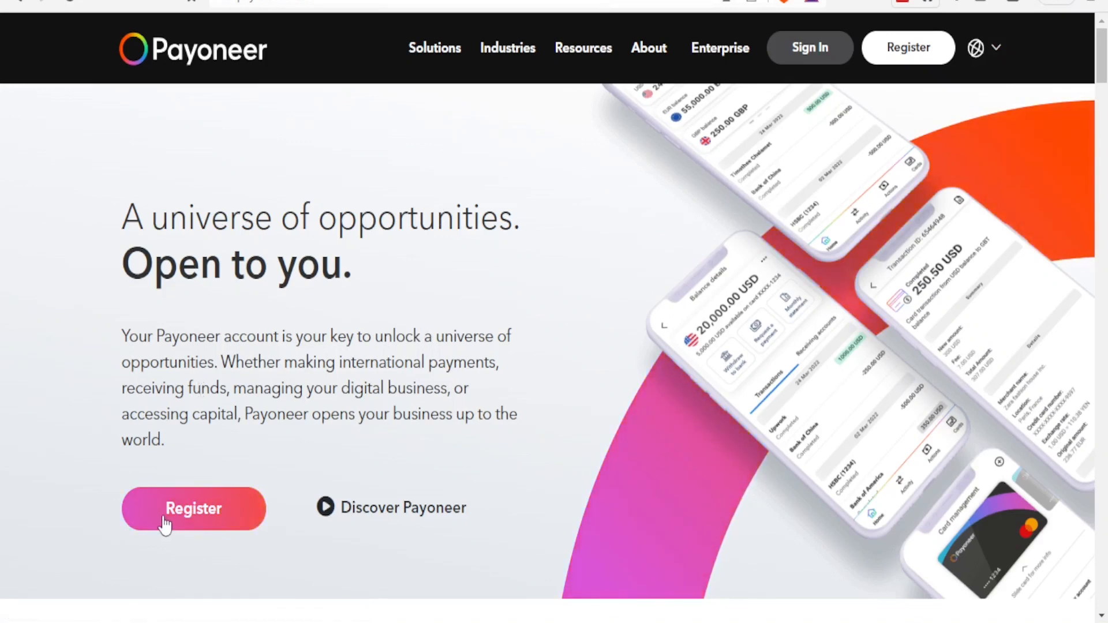
click(194, 507)
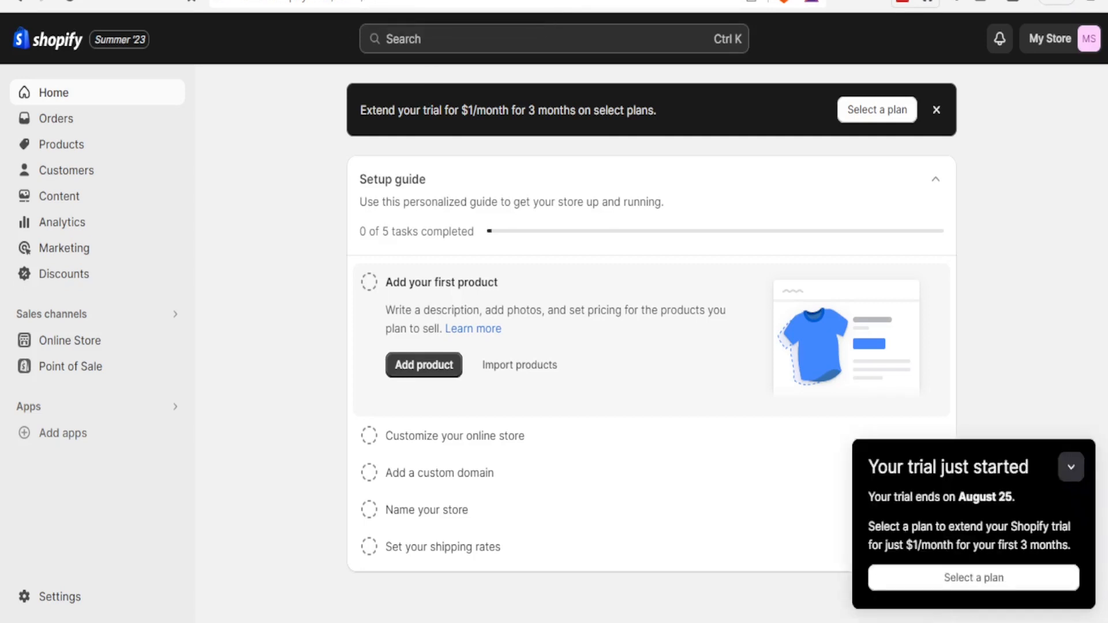
mouse_move(106, 108)
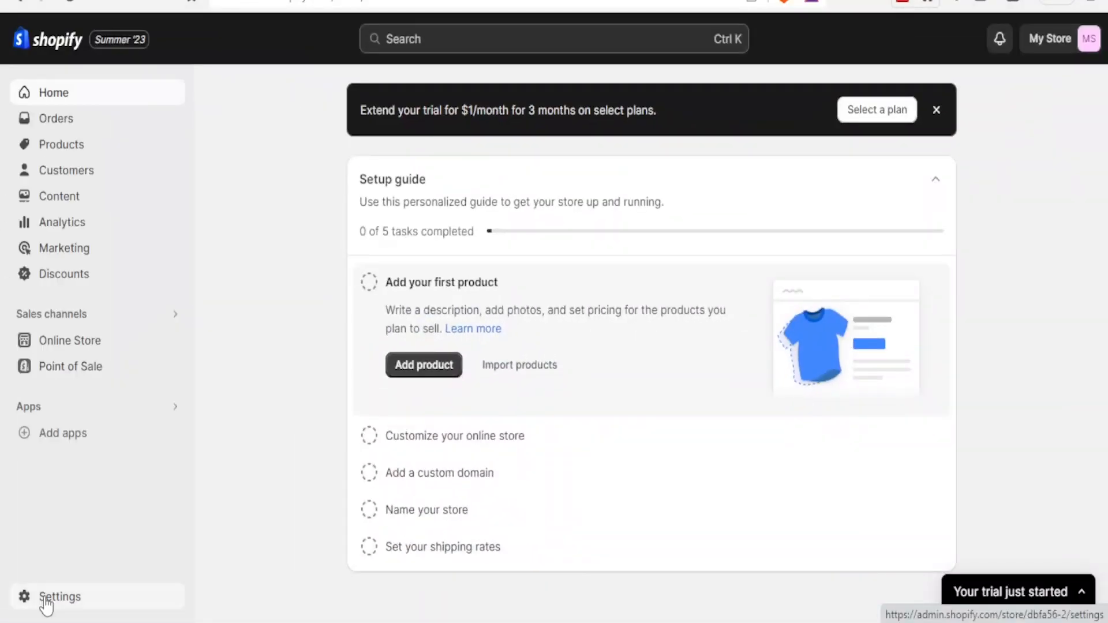
click(59, 596)
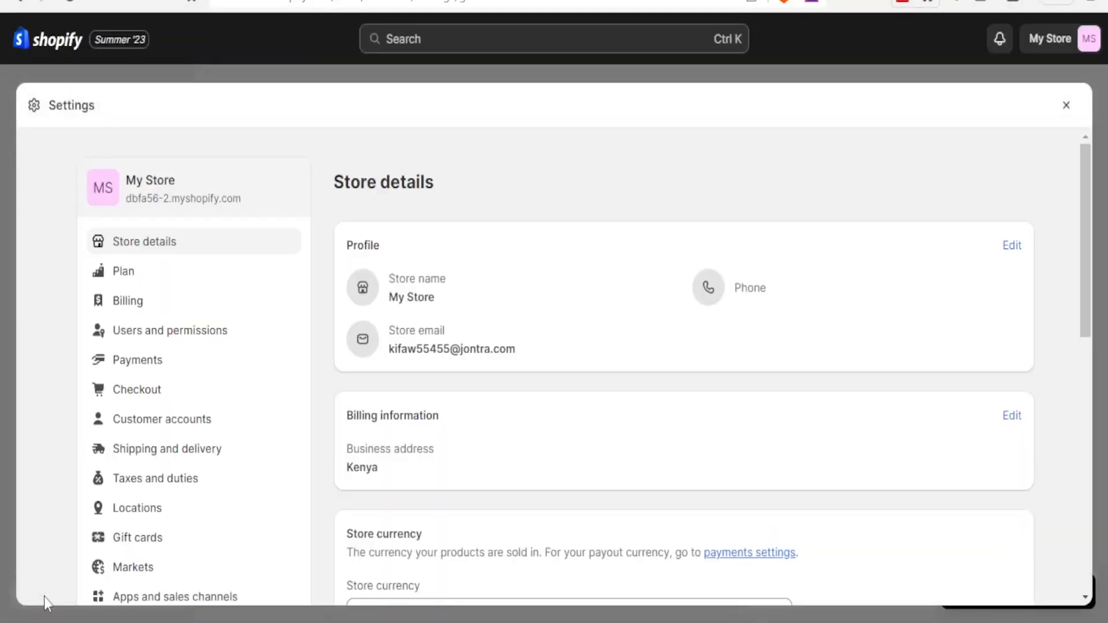
mouse_move(140, 359)
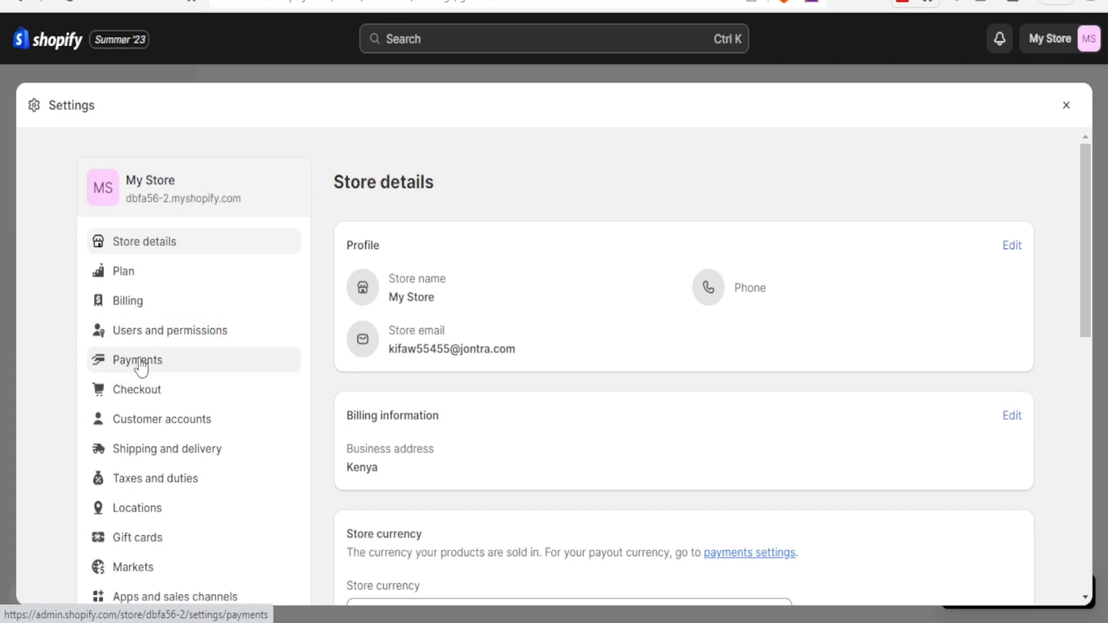
Open Payments settings and scroll to Supported payment methods, where PayPal is listed as inactive.
click(136, 359)
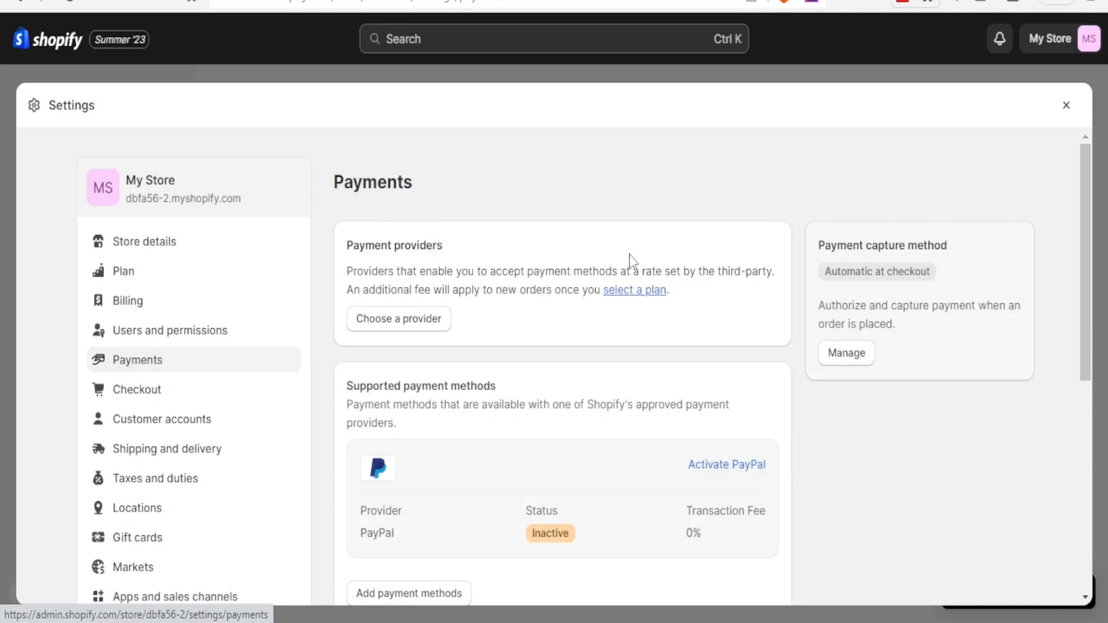
mouse_move(468, 390)
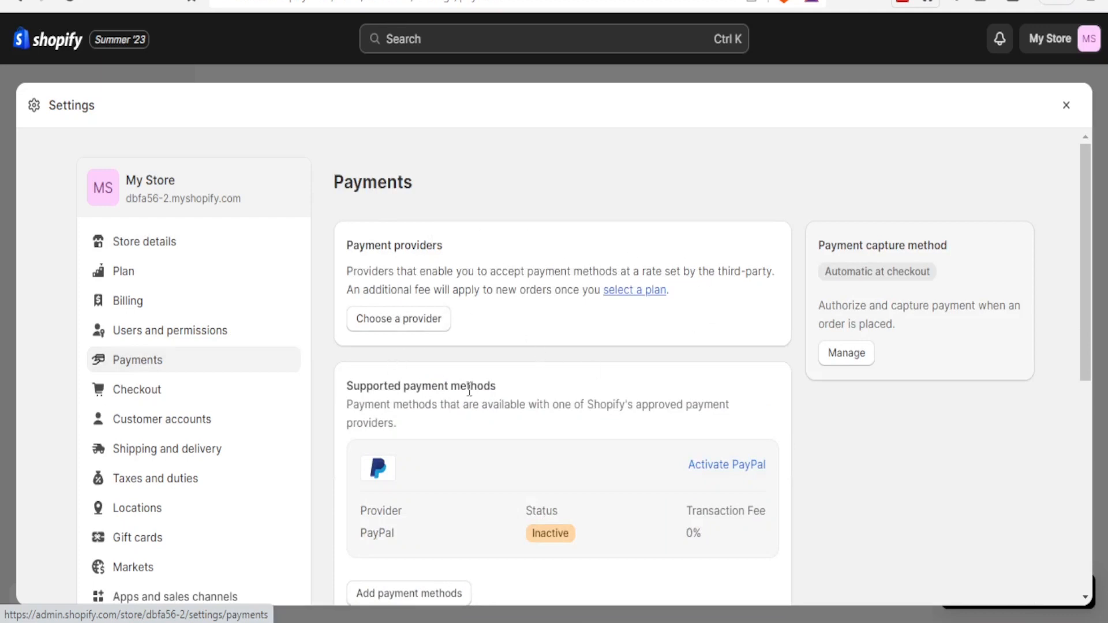
mouse_move(602, 434)
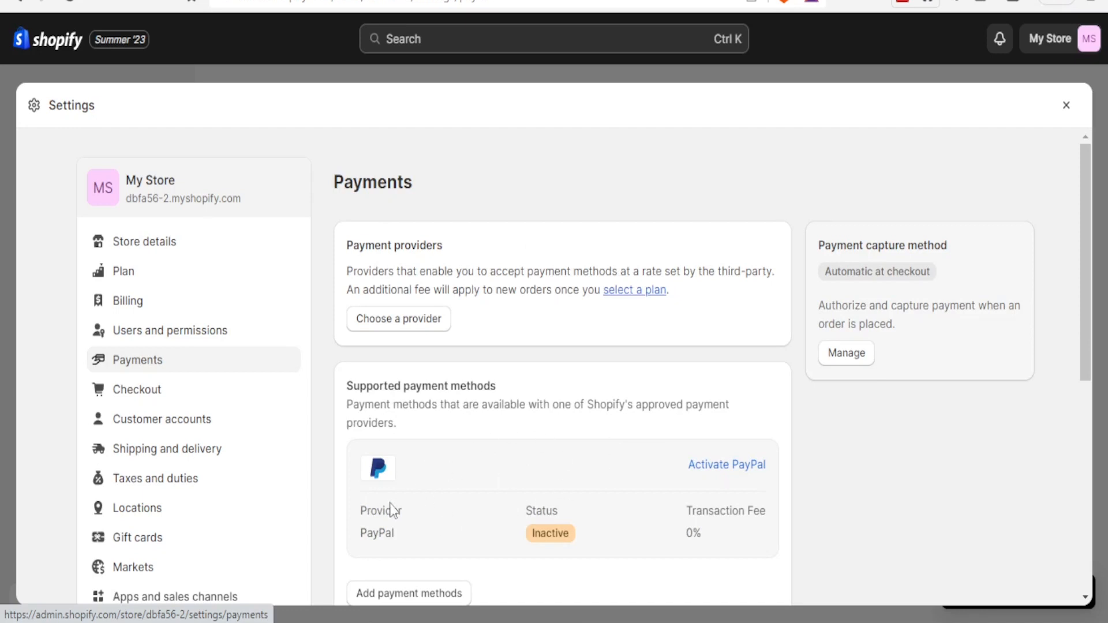
mouse_move(629, 349)
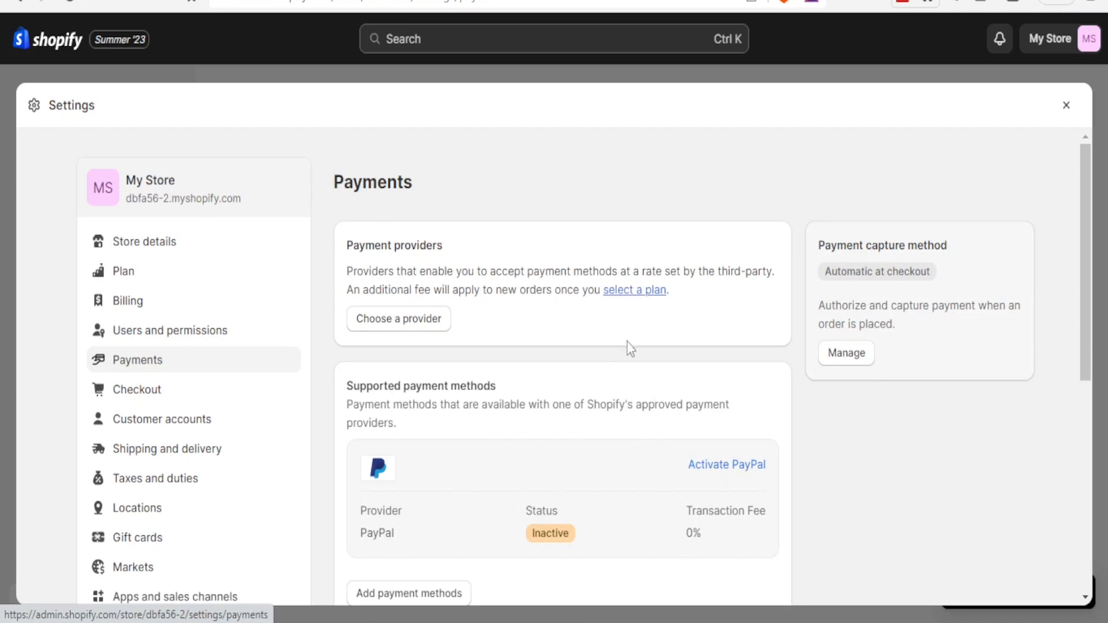
mouse_move(1051, 277)
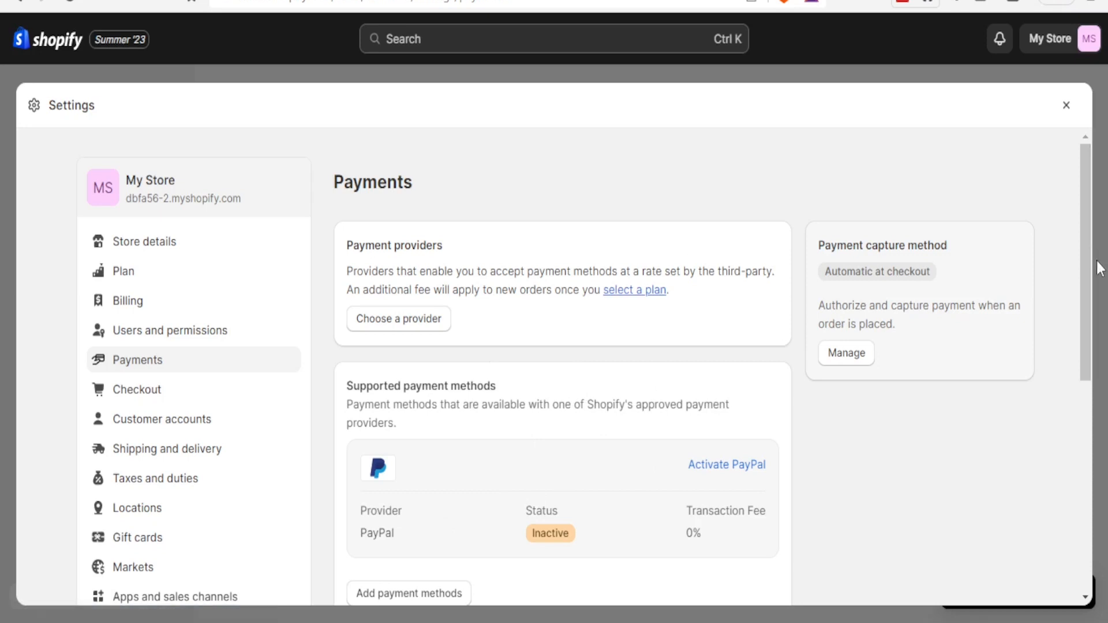
scroll(down, 3)
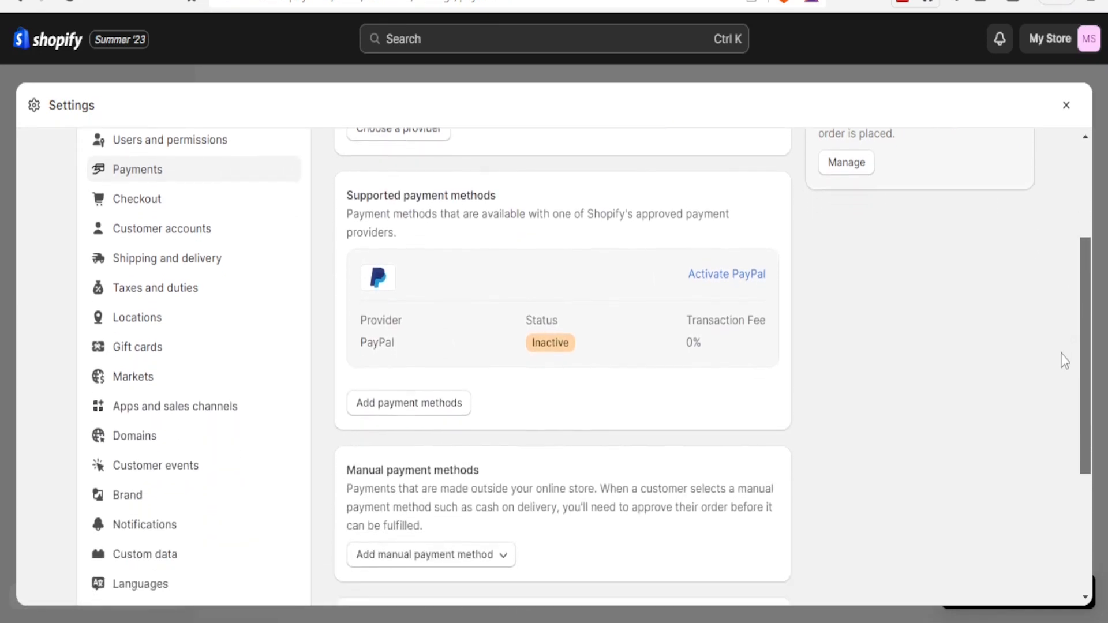
scroll(down, 3)
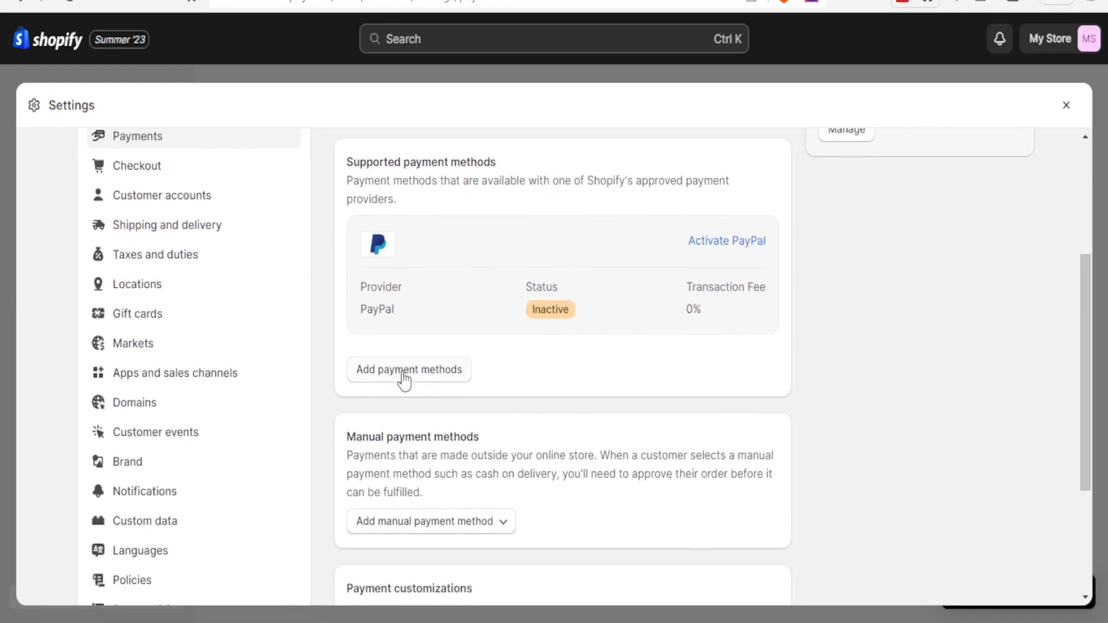
mouse_move(980, 274)
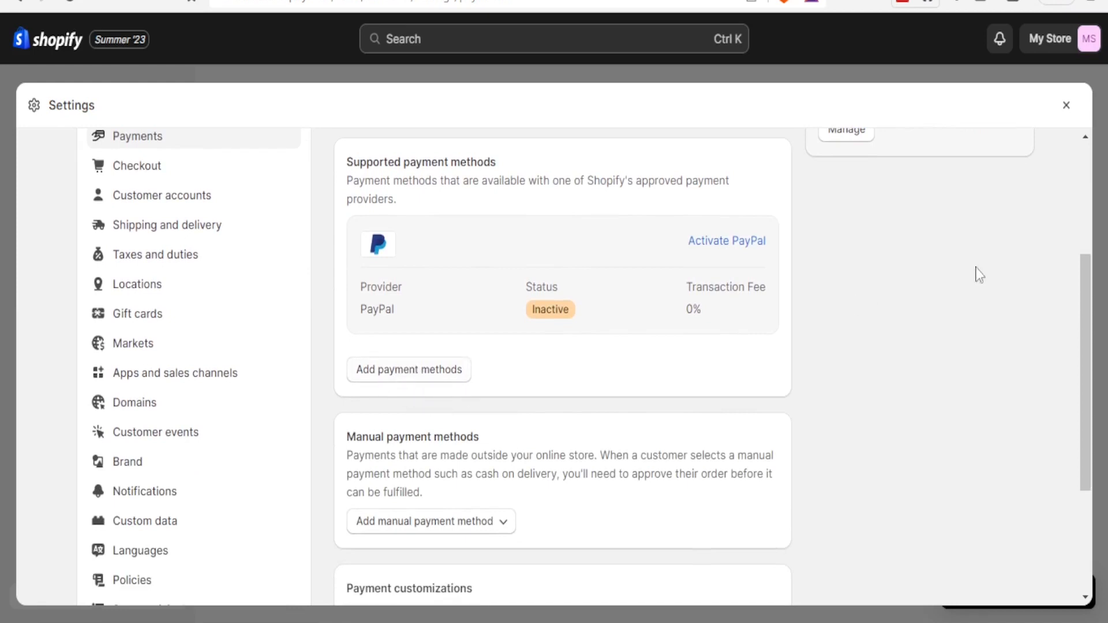
scroll(down, 3)
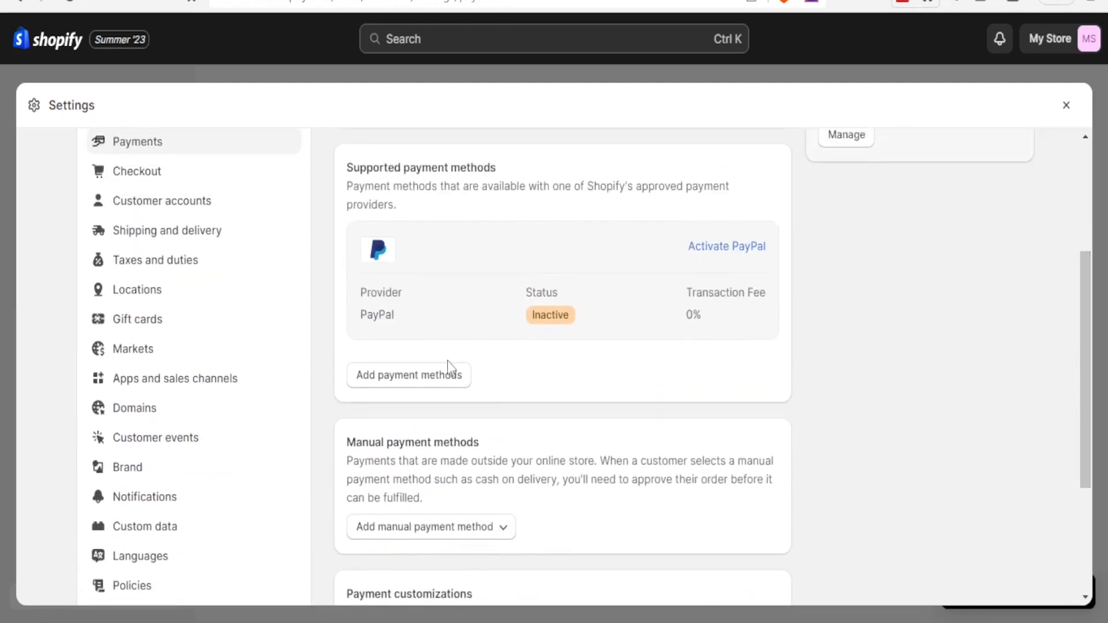
Open Add payment methods, focus its search field, and browse the card, bank and wallet list.
click(408, 375)
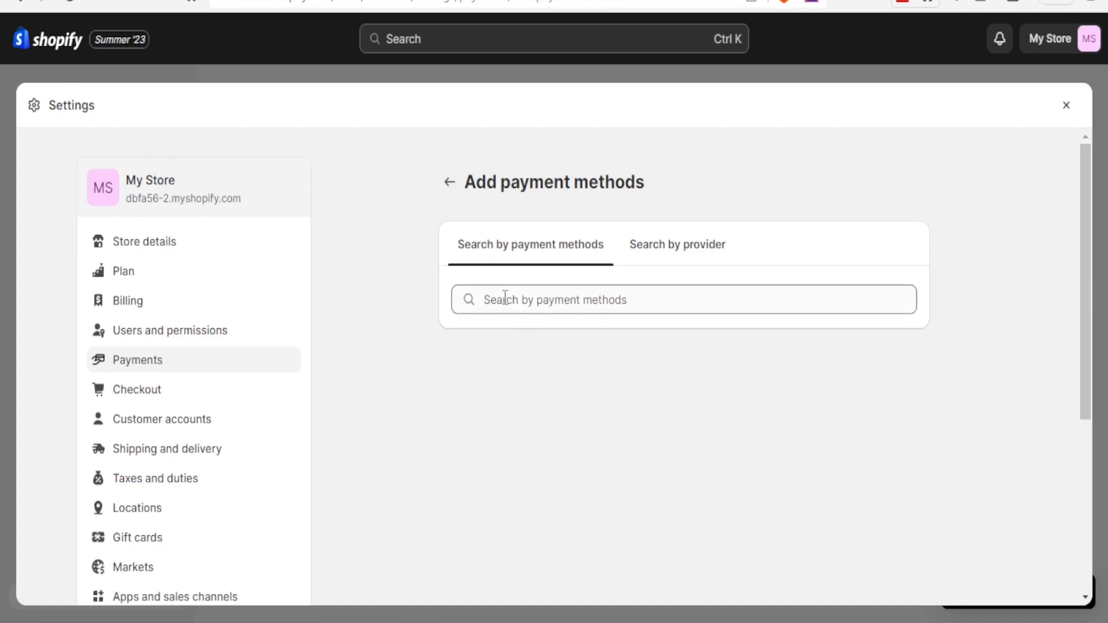
click(682, 300)
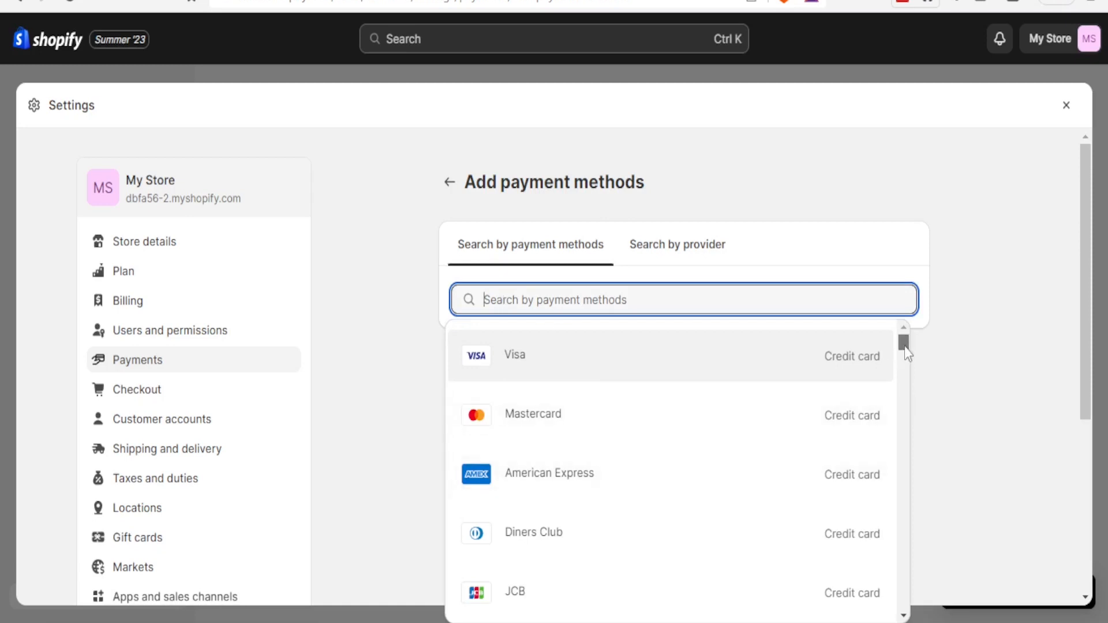
scroll(down, 3)
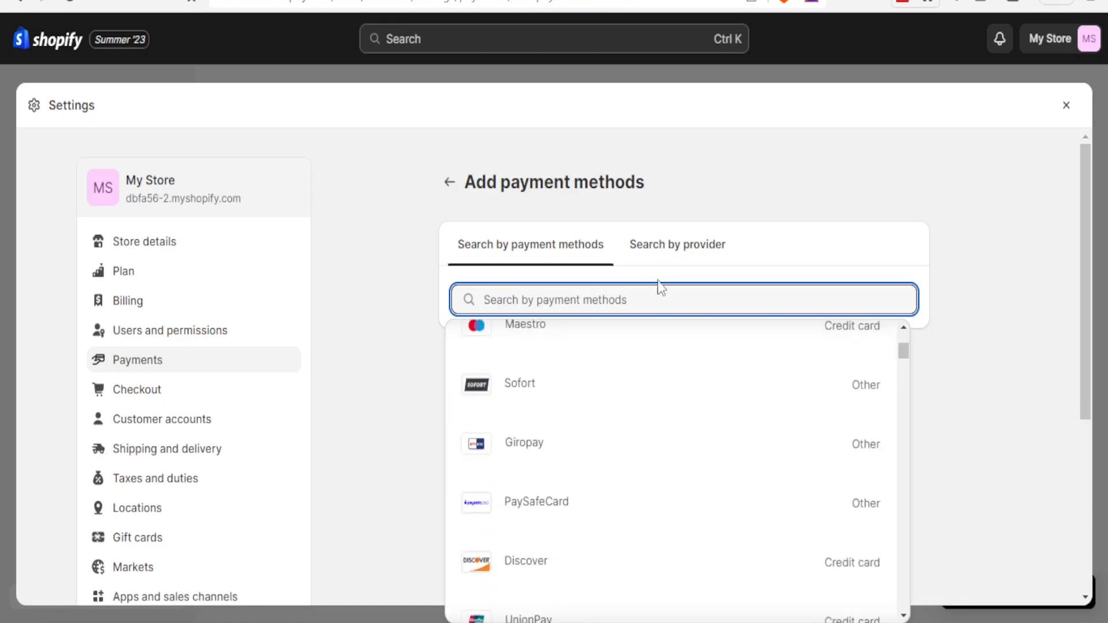
scroll(down, 3)
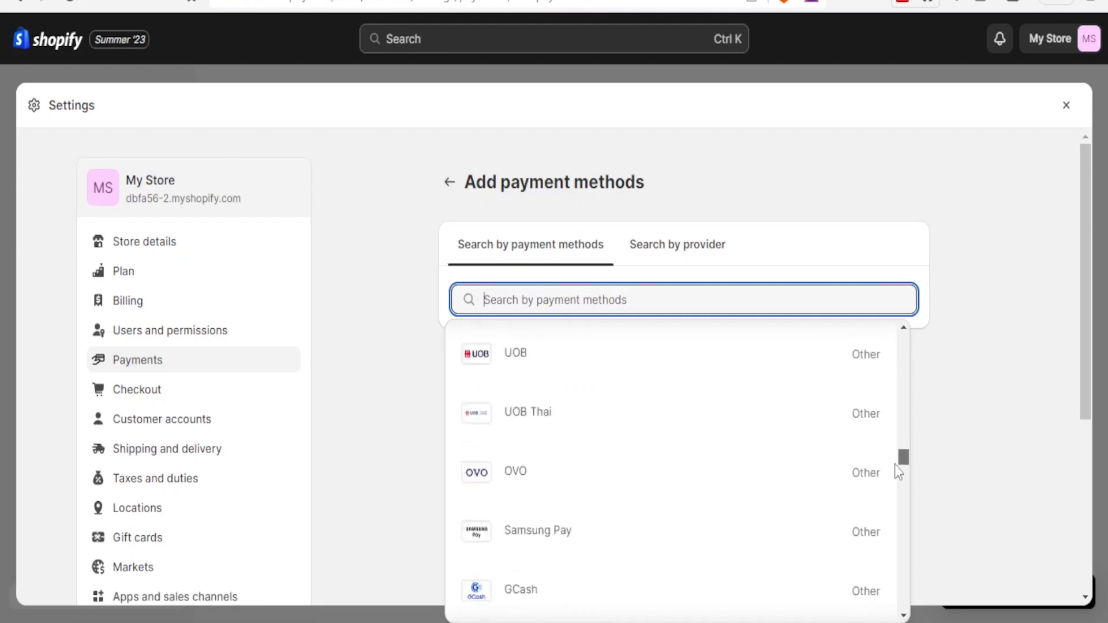
scroll(down, 3)
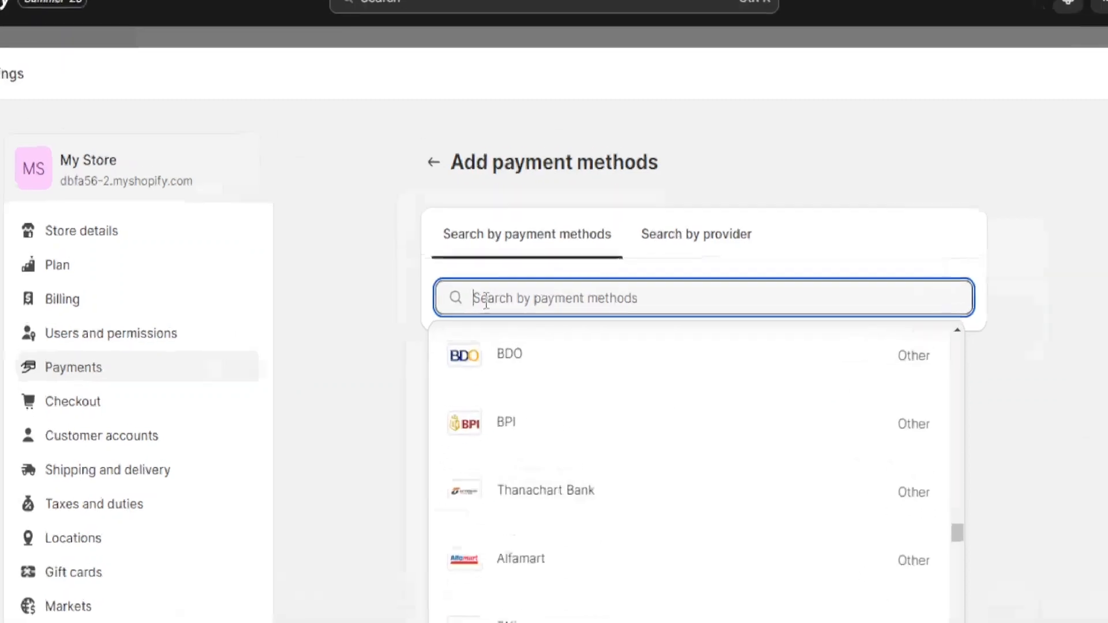
Search payment methods for 'payoneer', which returns no results.
text(payoneer)
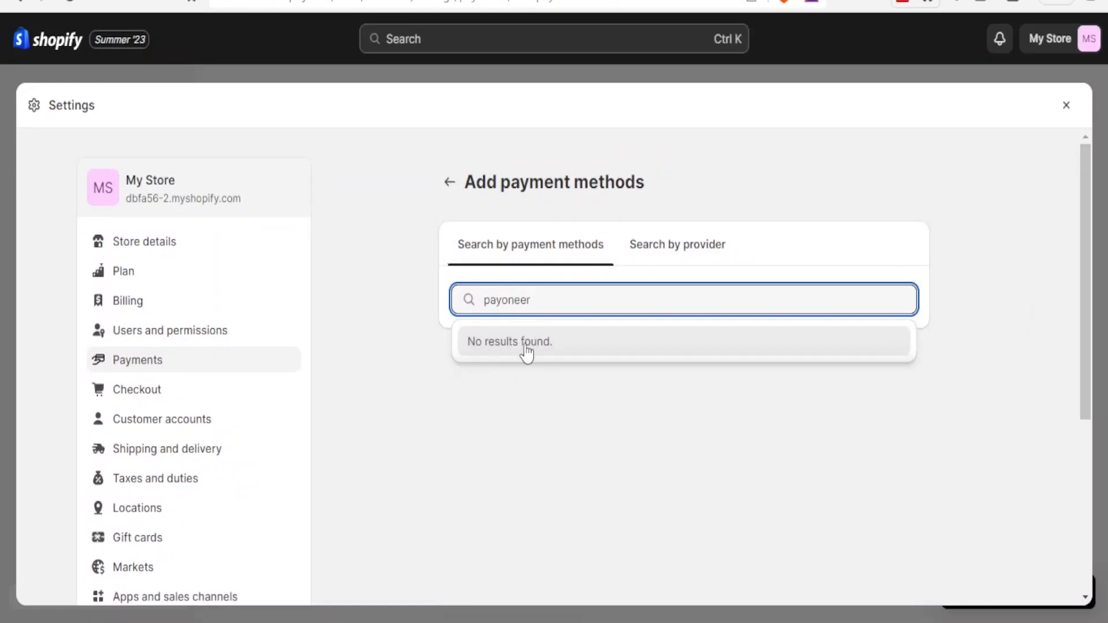
mouse_move(581, 365)
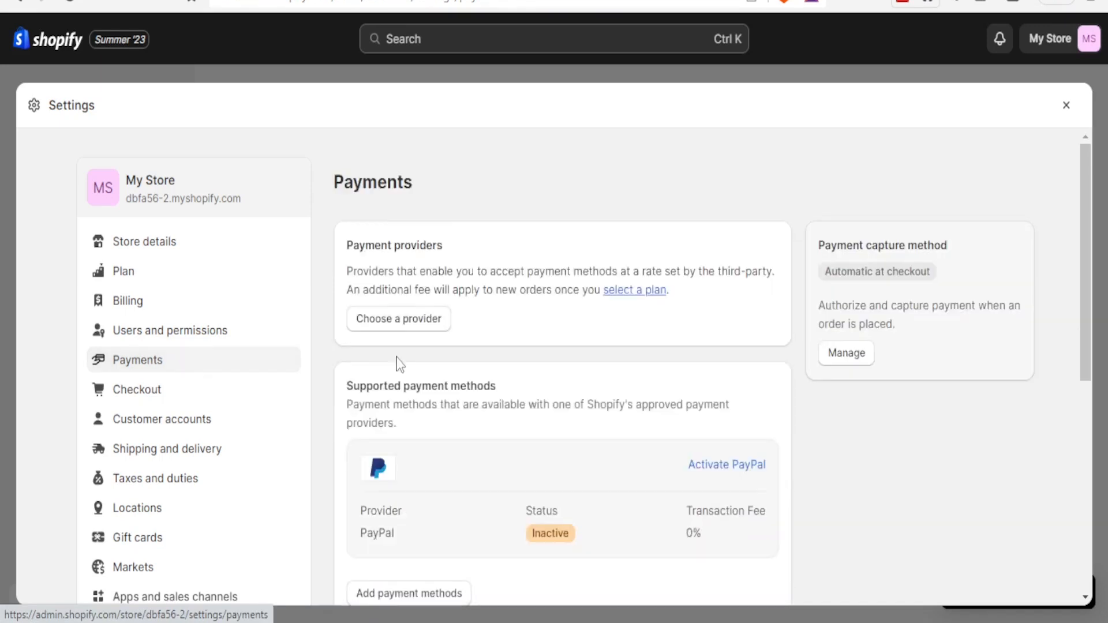
Search by provider for 'pa' and select Payoneer Checkout, which has a 0% transaction fee.
scroll(down, 3)
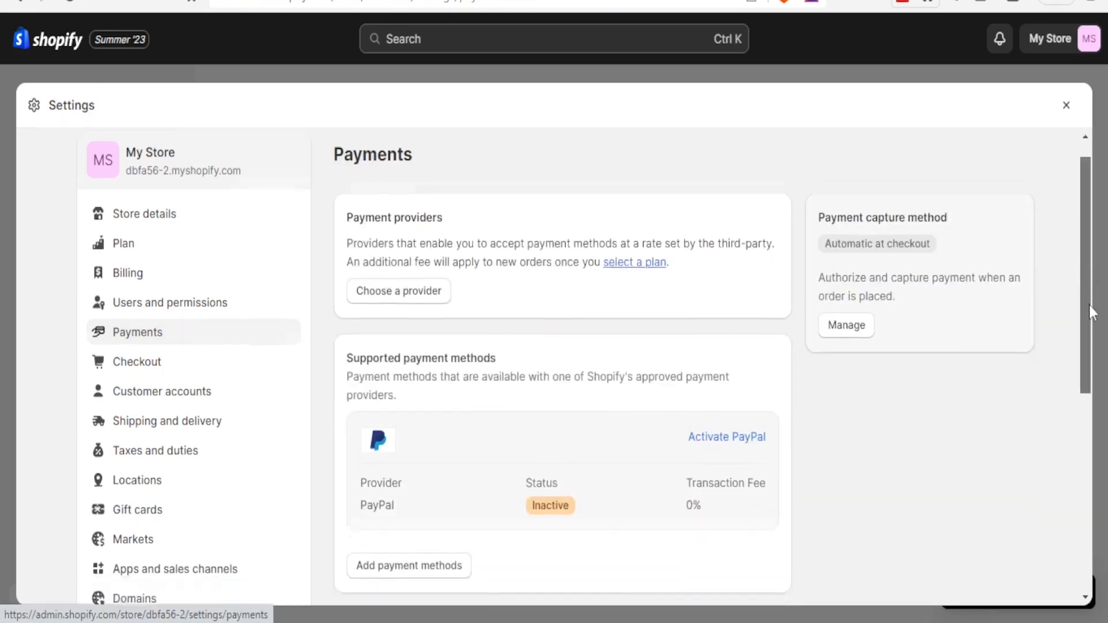
click(409, 566)
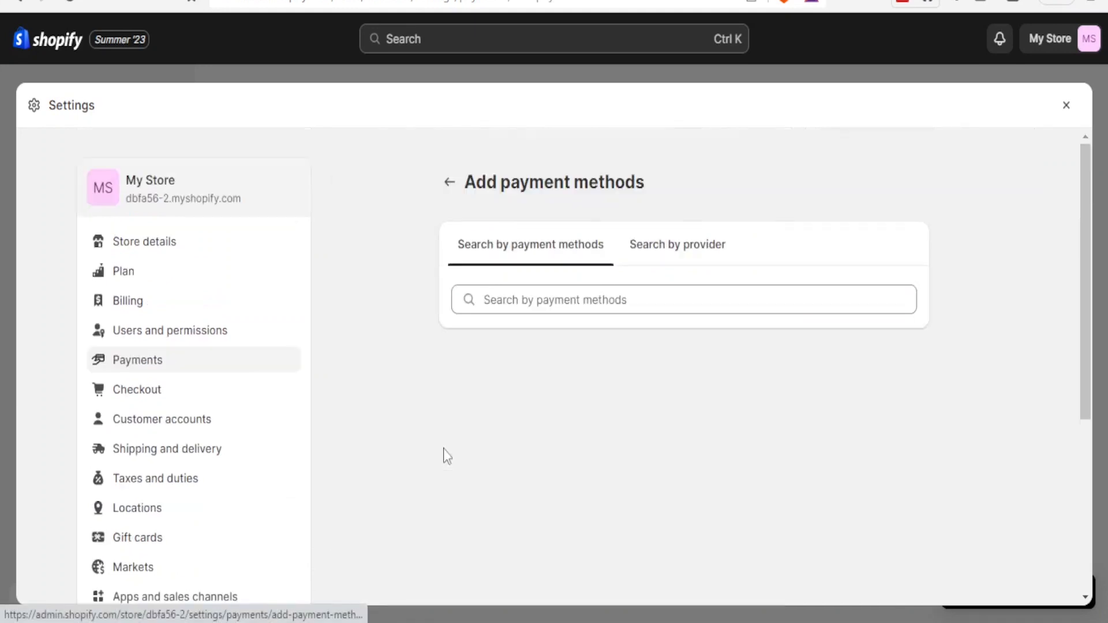
mouse_move(510, 248)
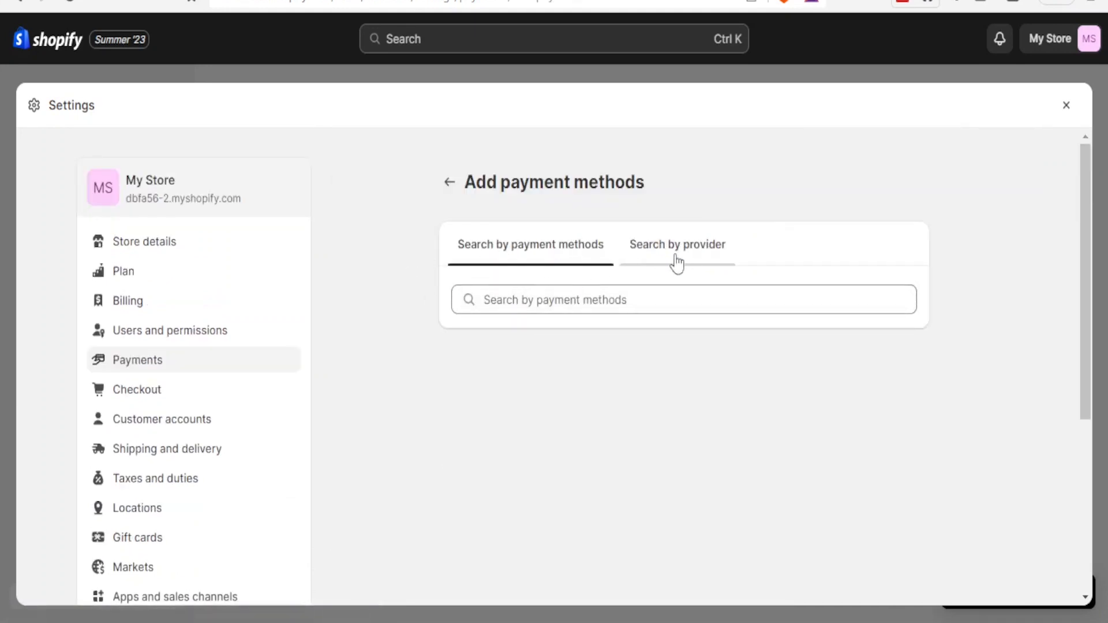
click(676, 244)
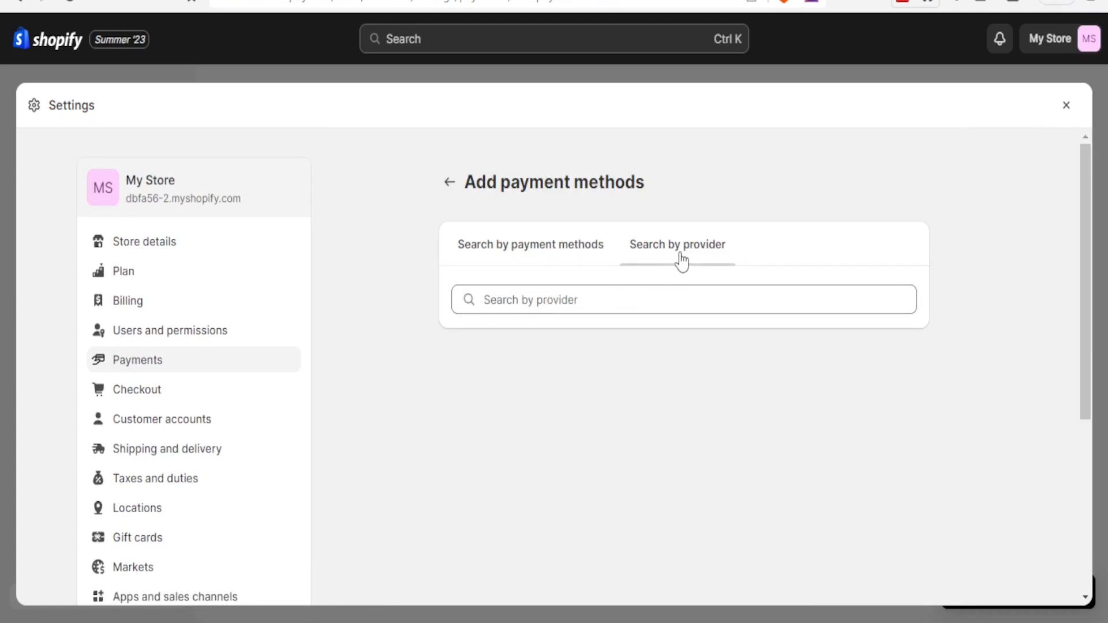
mouse_move(687, 256)
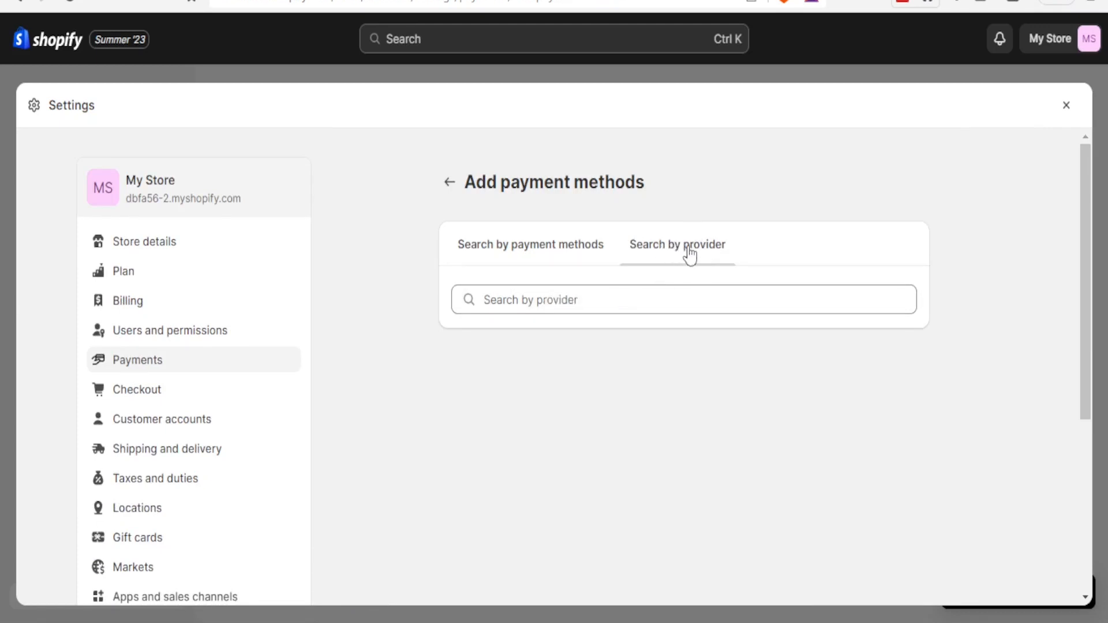
click(682, 299)
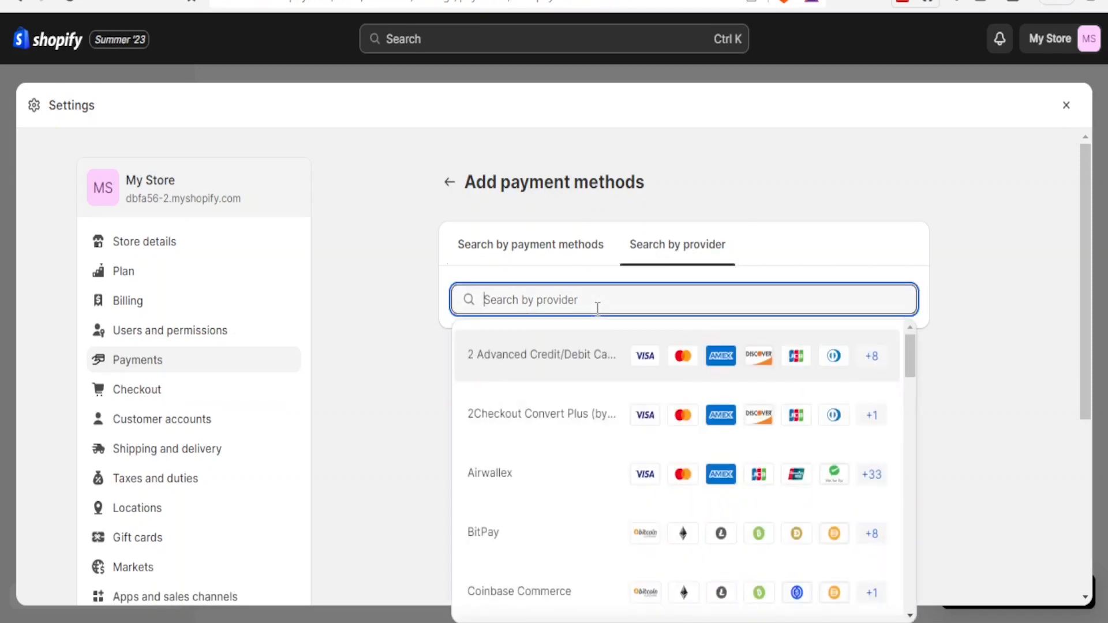
text(payo)
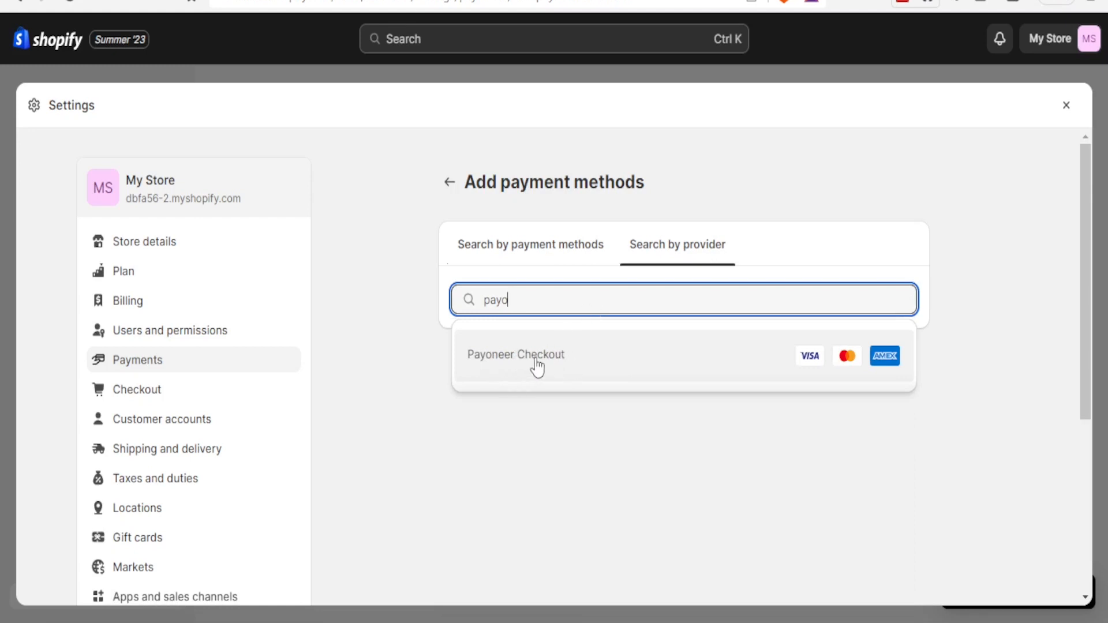
click(516, 354)
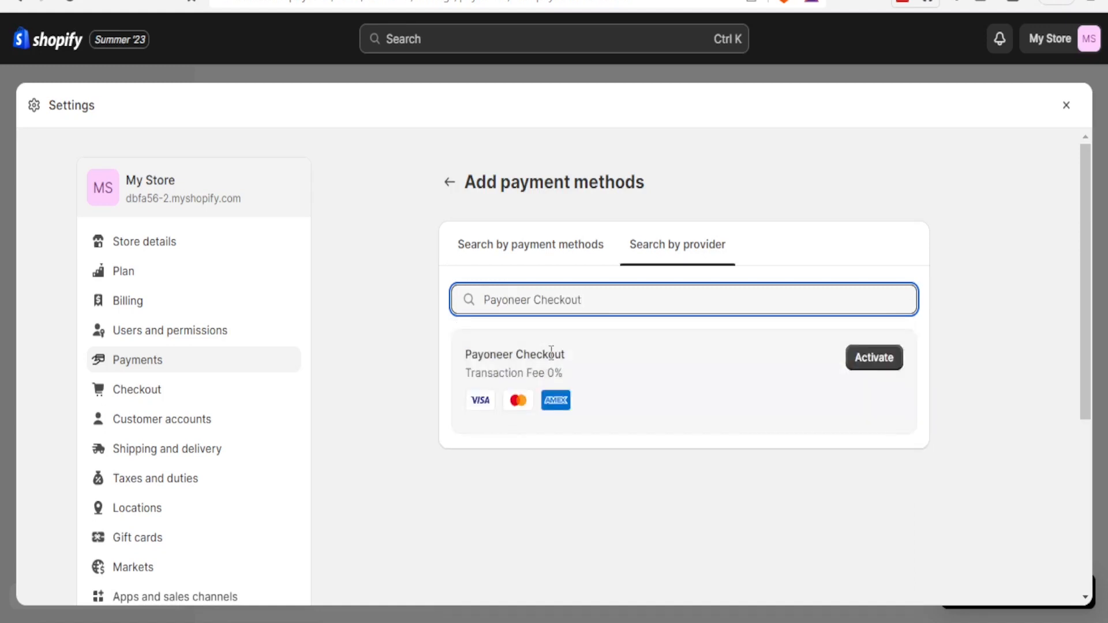
mouse_move(499, 437)
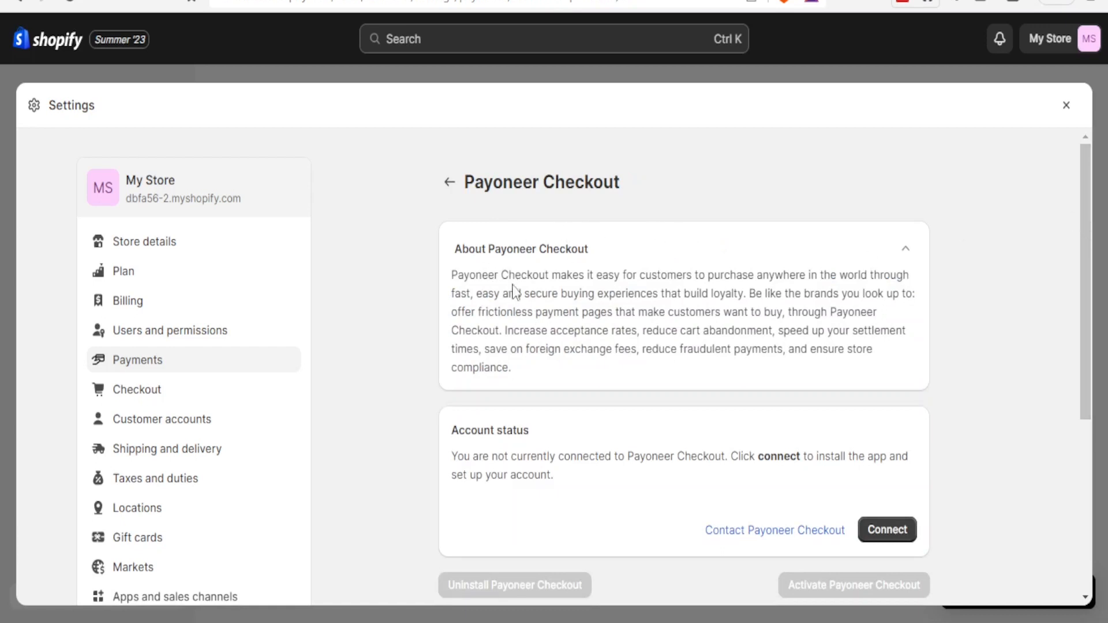
mouse_move(513, 404)
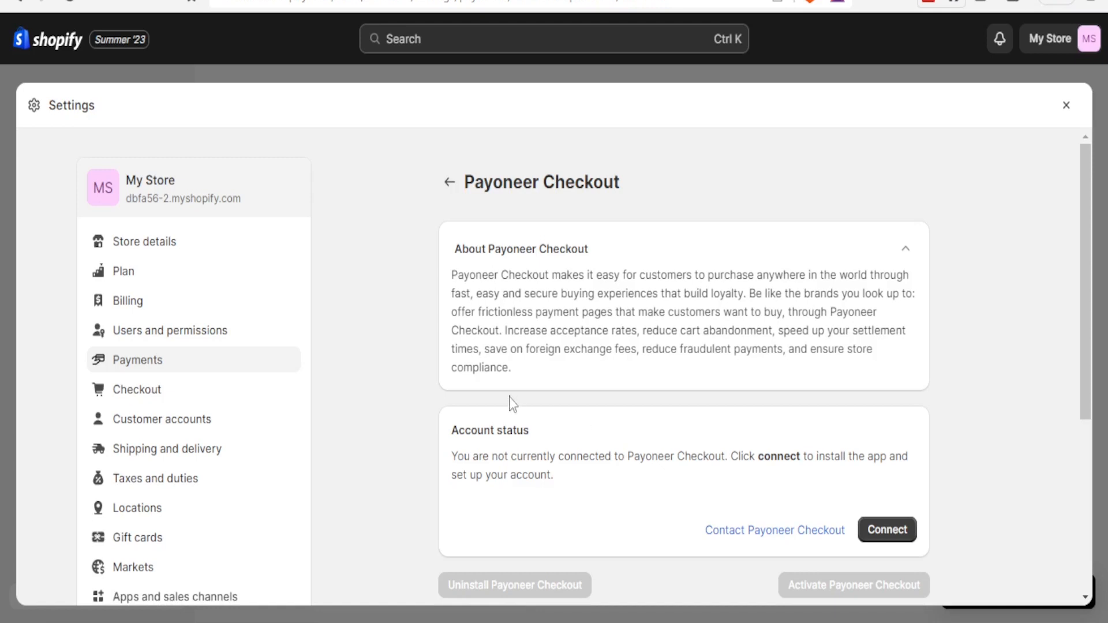
mouse_move(562, 446)
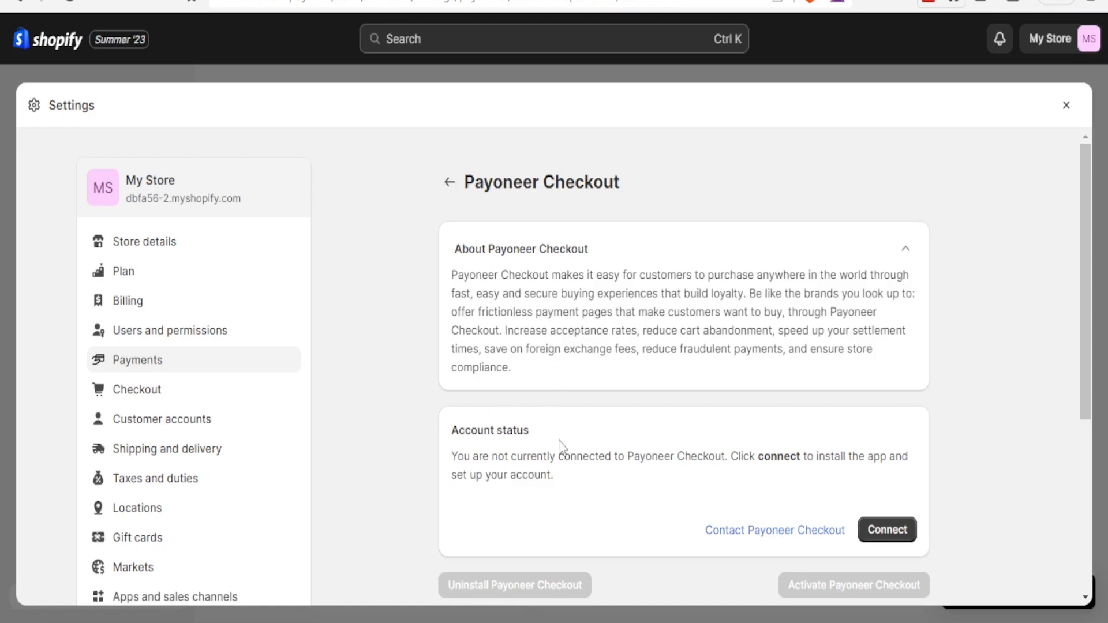
mouse_move(642, 463)
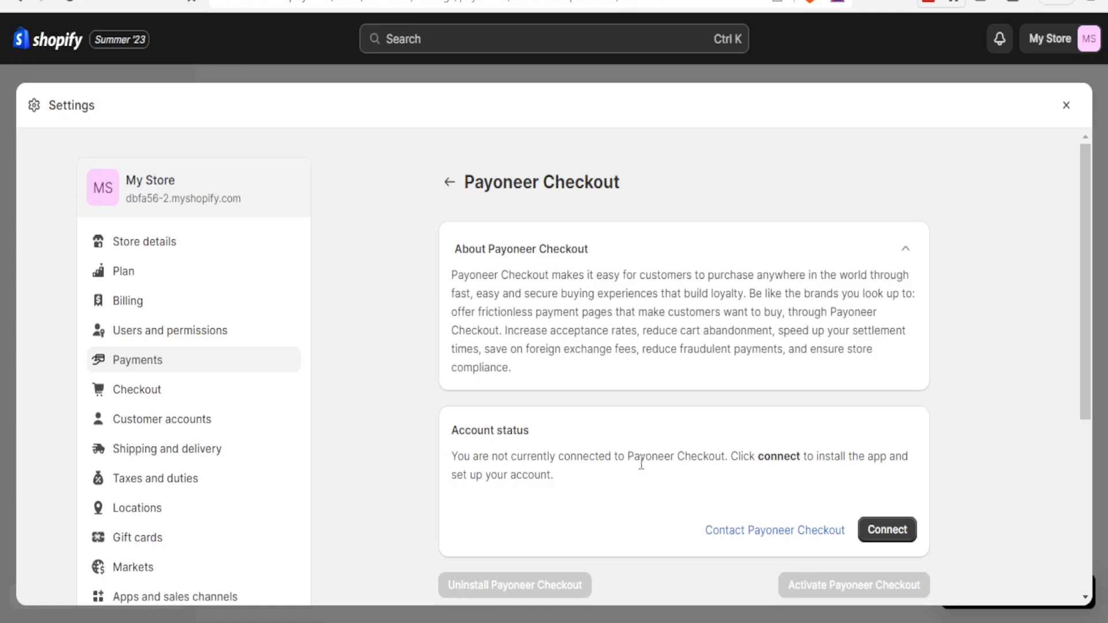
mouse_move(772, 456)
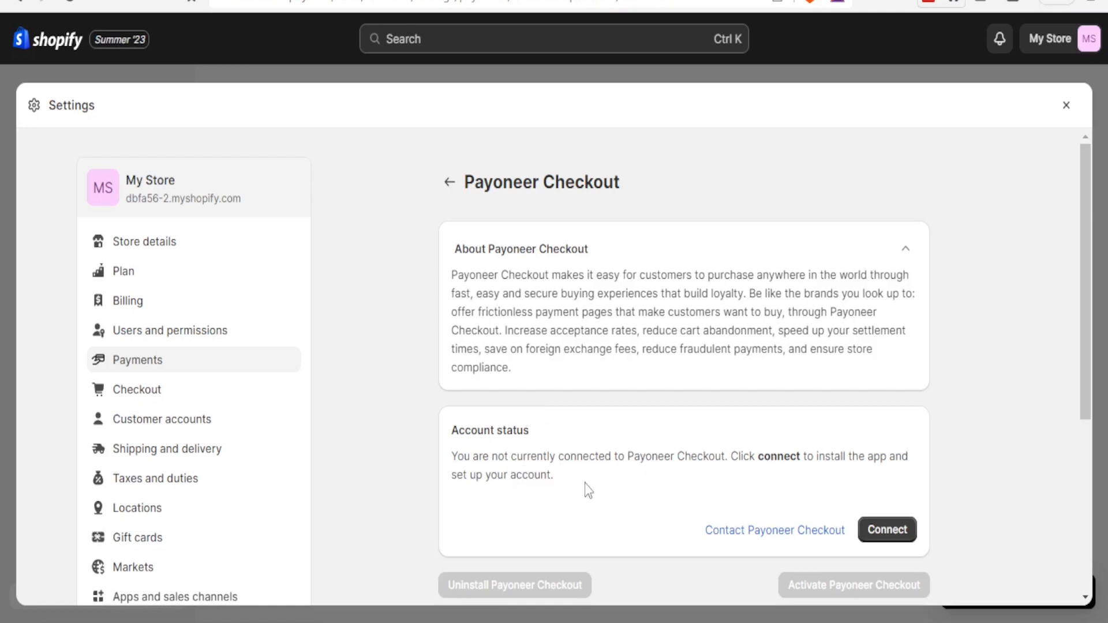
mouse_move(739, 472)
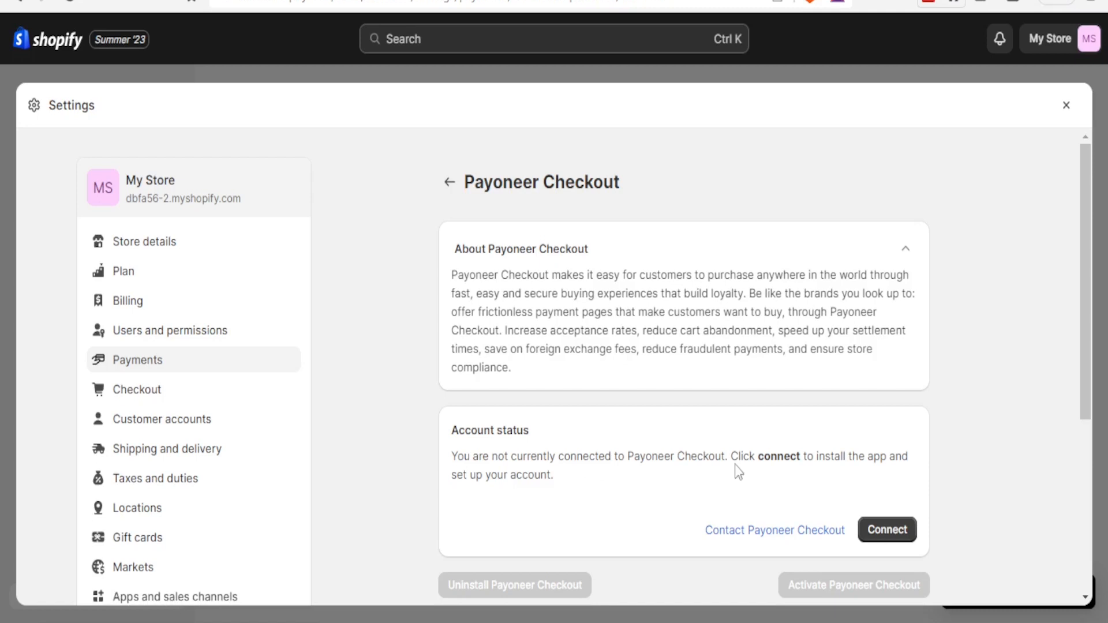
mouse_move(572, 491)
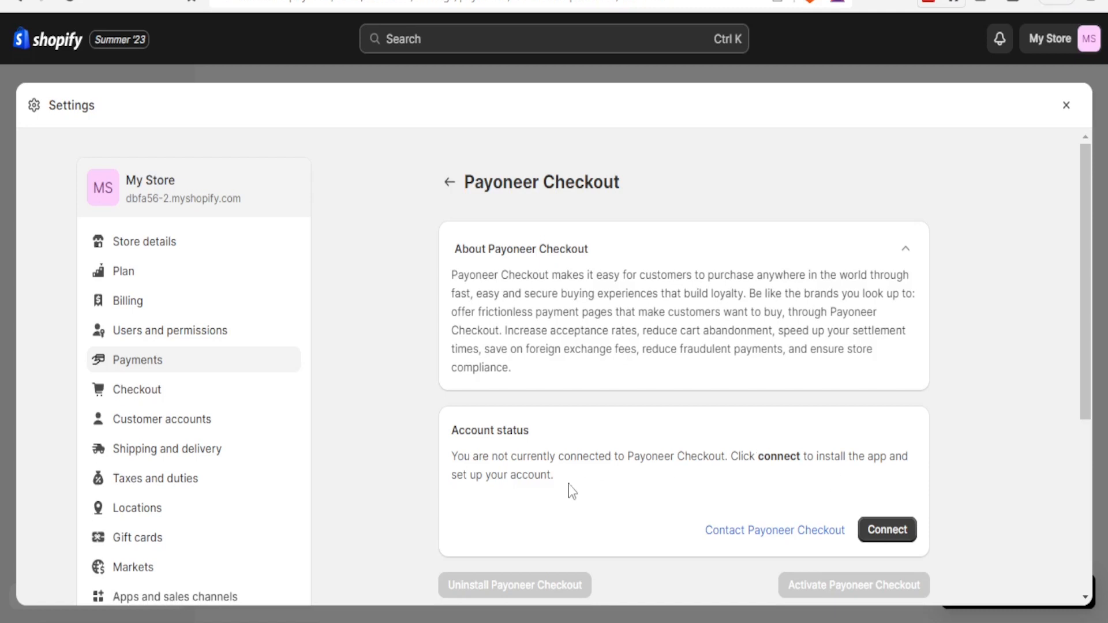
mouse_move(640, 498)
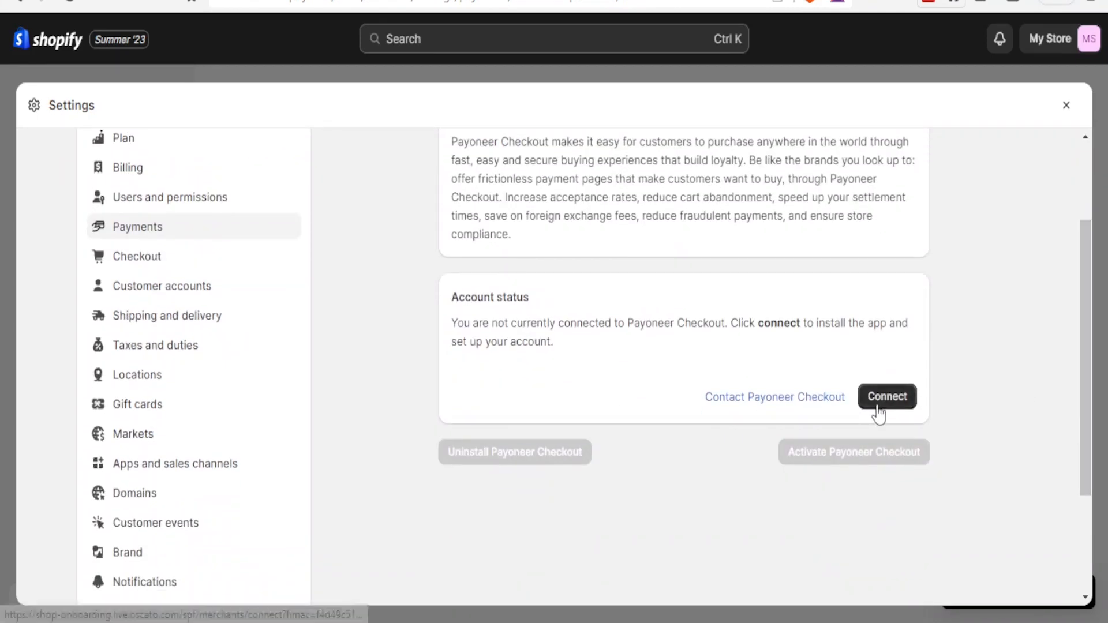
Connect Payoneer Checkout and continue to My Store with the second account.
click(886, 396)
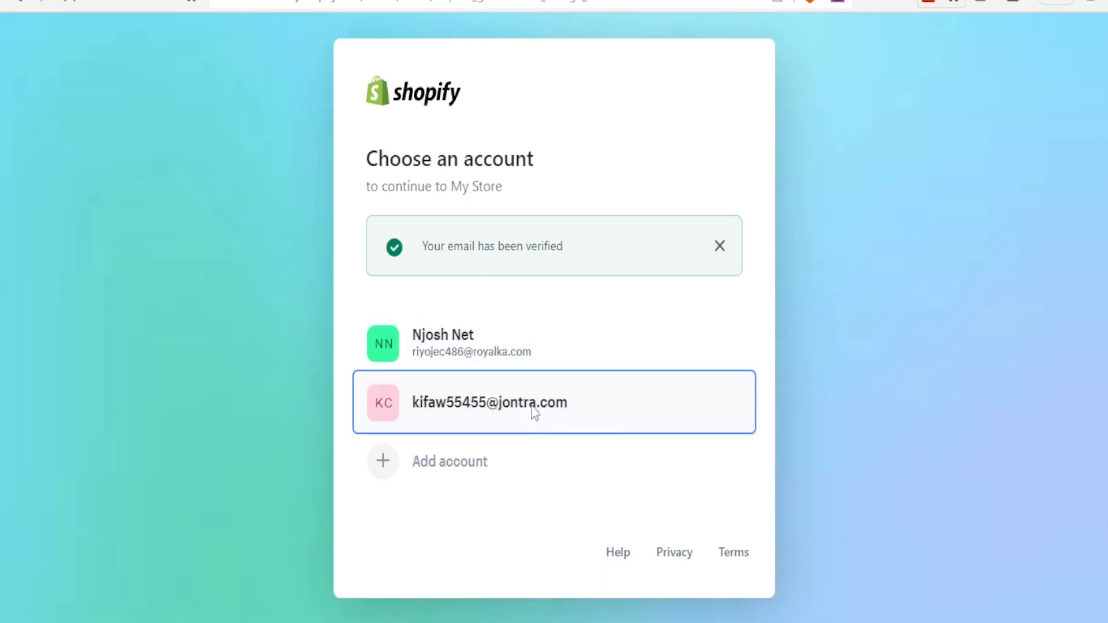
click(488, 403)
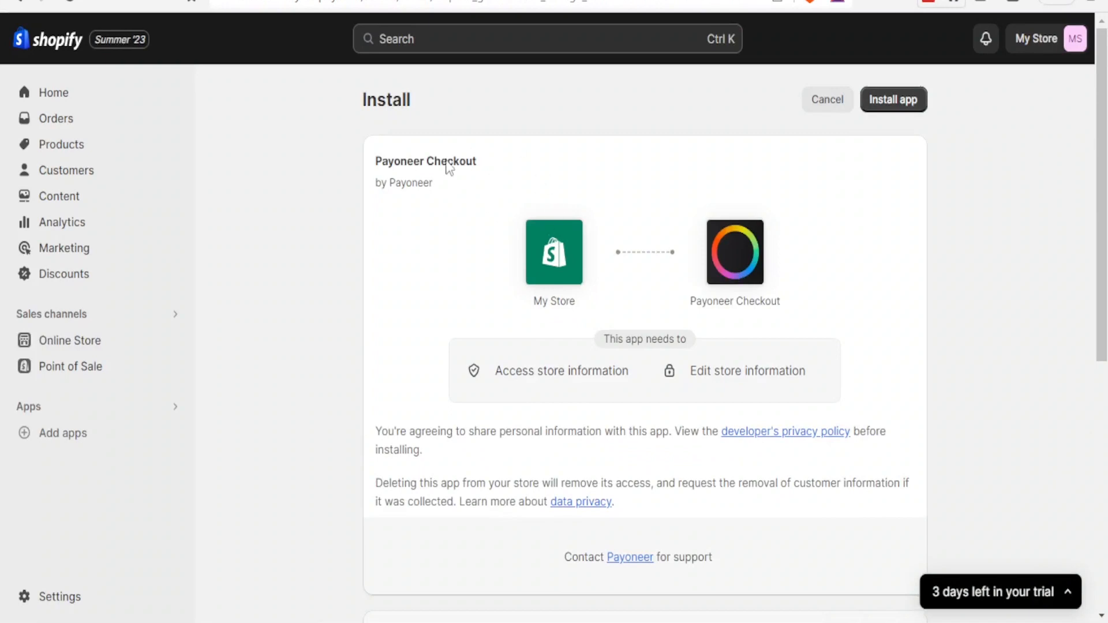
mouse_move(441, 205)
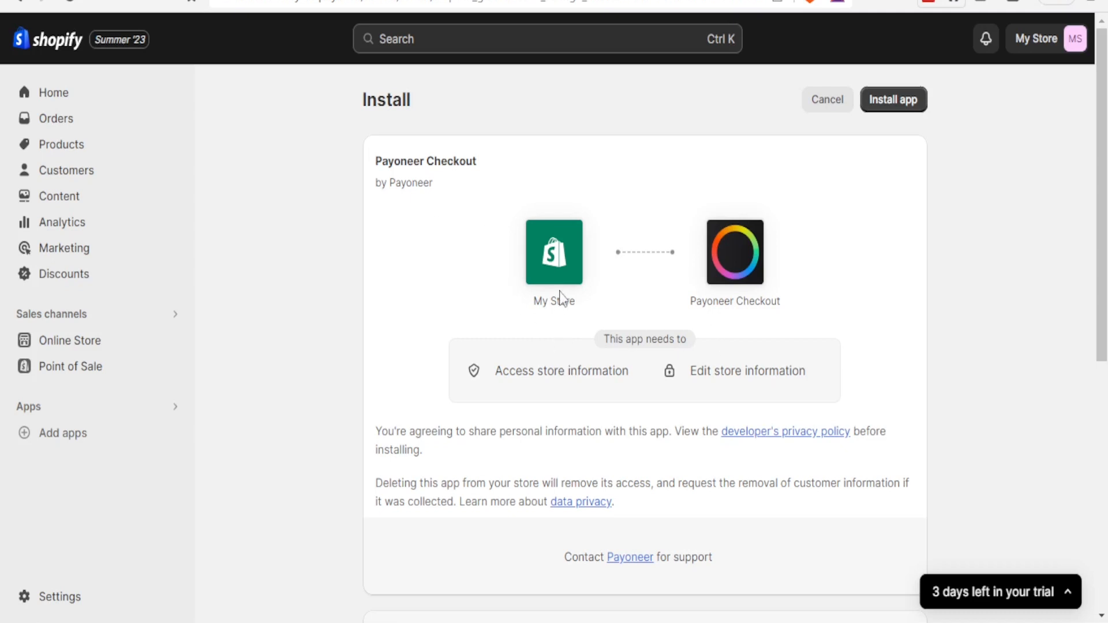
mouse_move(714, 306)
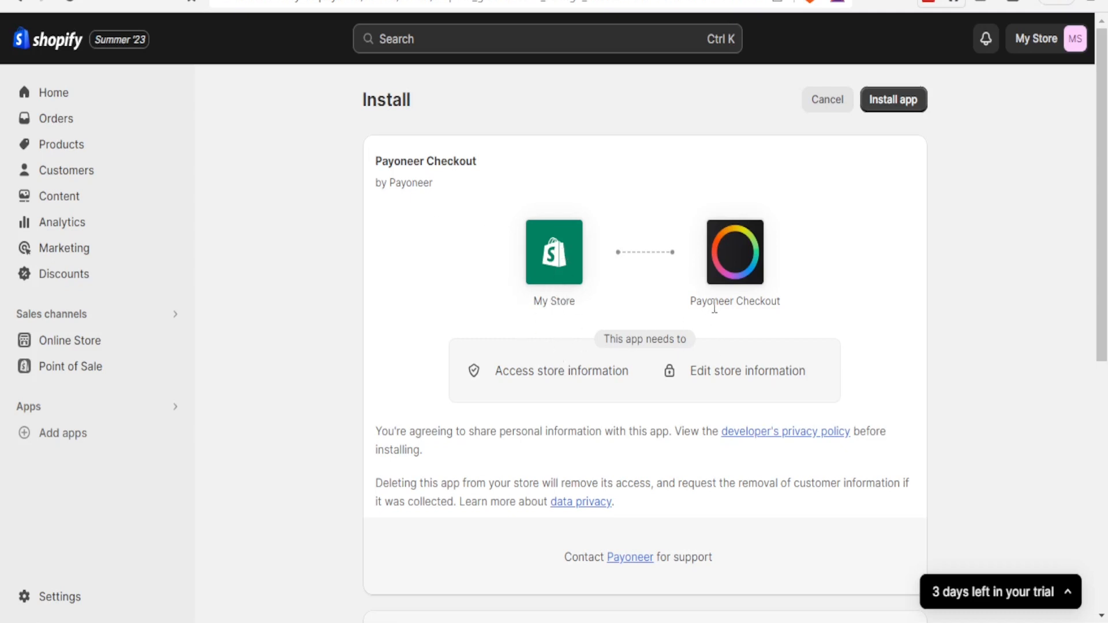
mouse_move(907, 359)
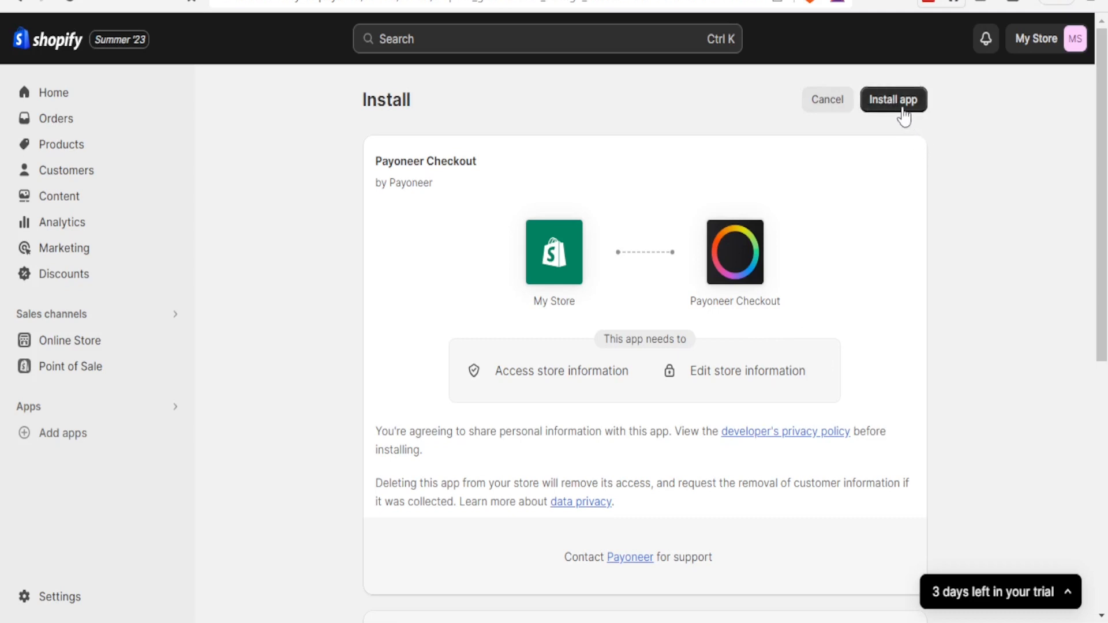
Confirm the Payoneer Checkout app install and return to store Settings.
click(893, 99)
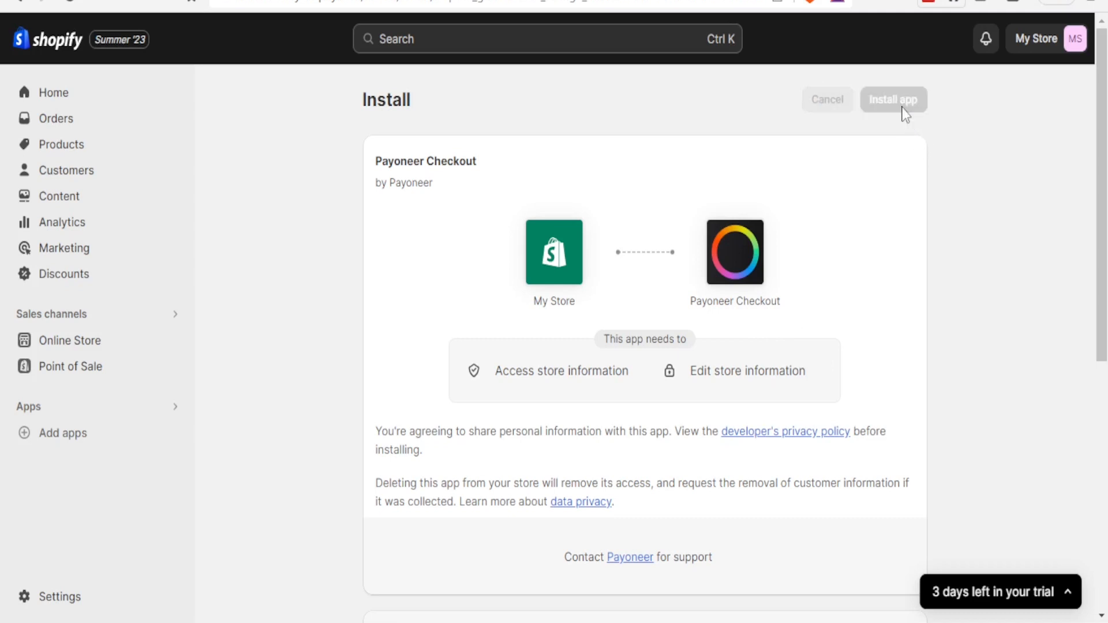
click(893, 99)
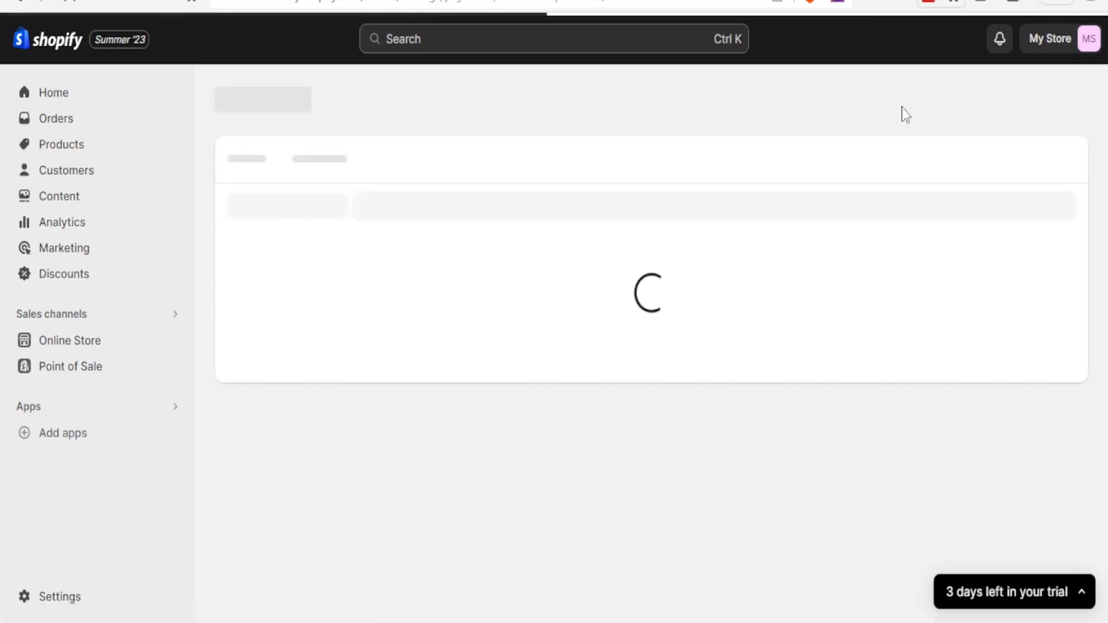
click(59, 596)
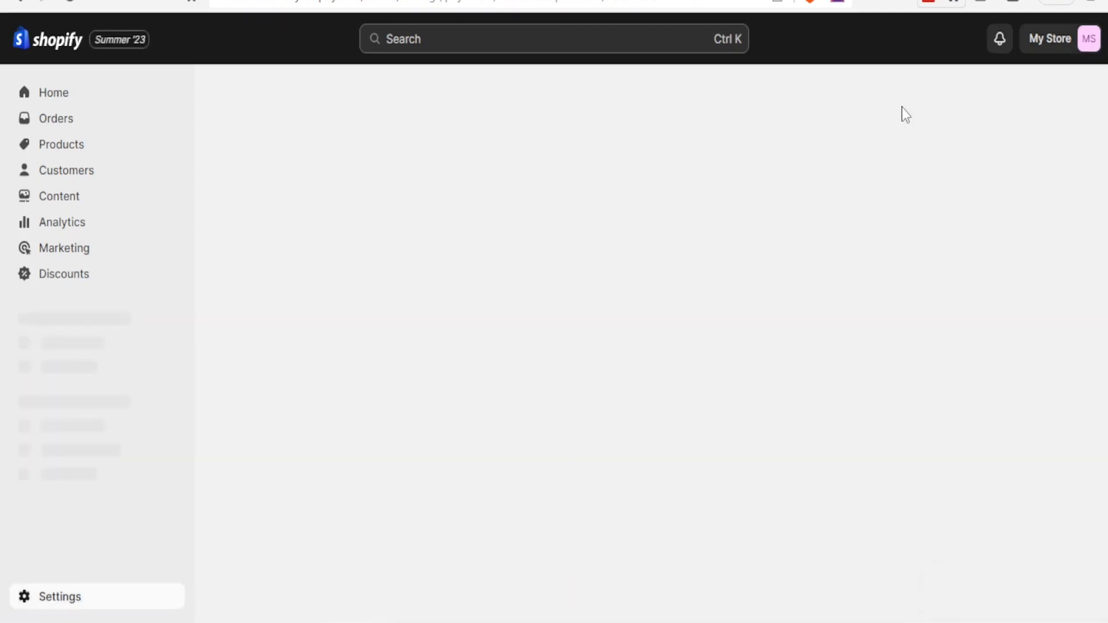
Open Payoneer Checkout payment settings and choose Manage under Account status to finish setup.
click(60, 596)
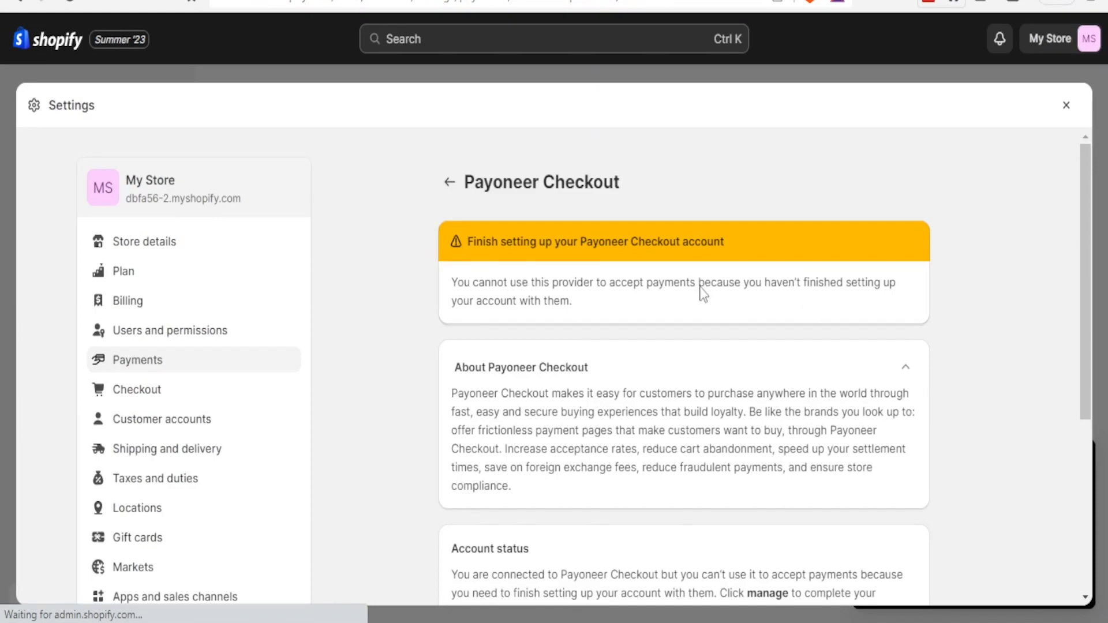
mouse_move(649, 284)
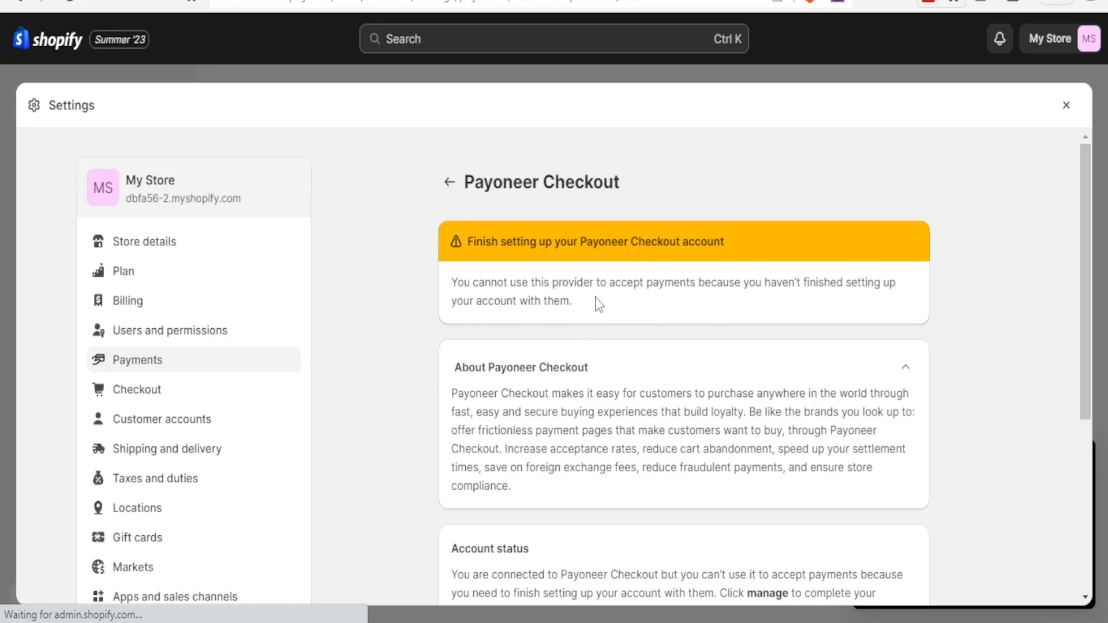
mouse_move(850, 337)
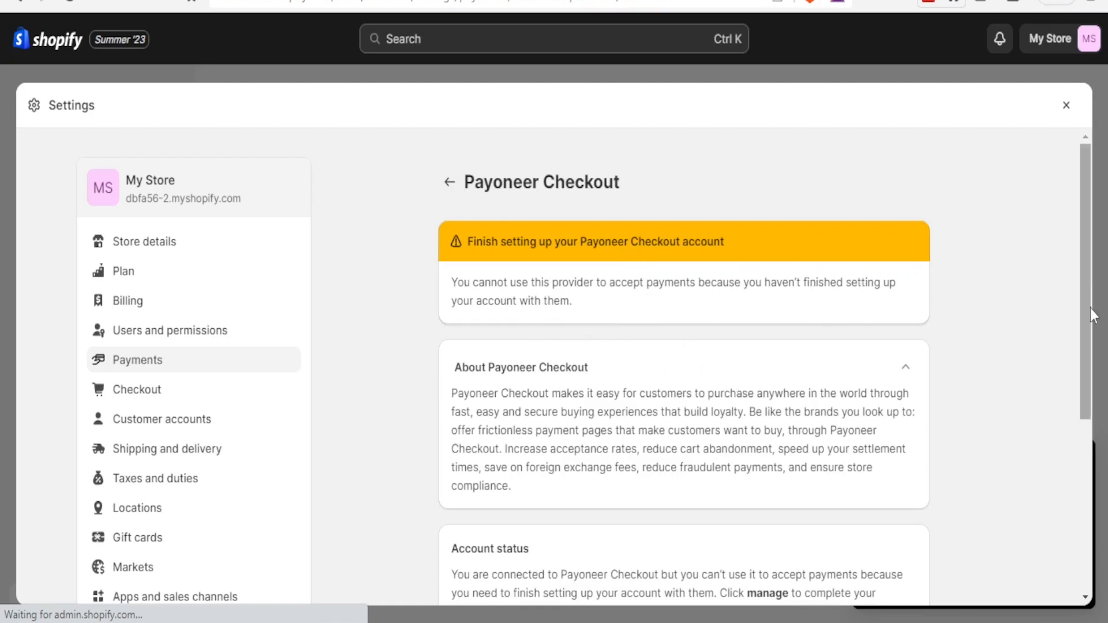
scroll(down, 3)
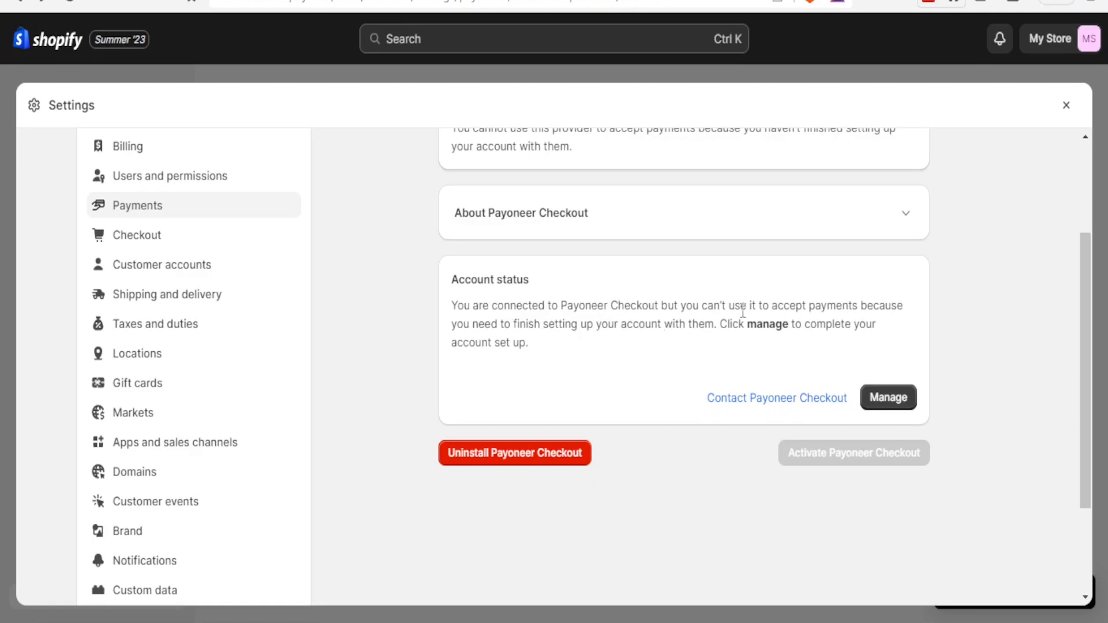
mouse_move(585, 367)
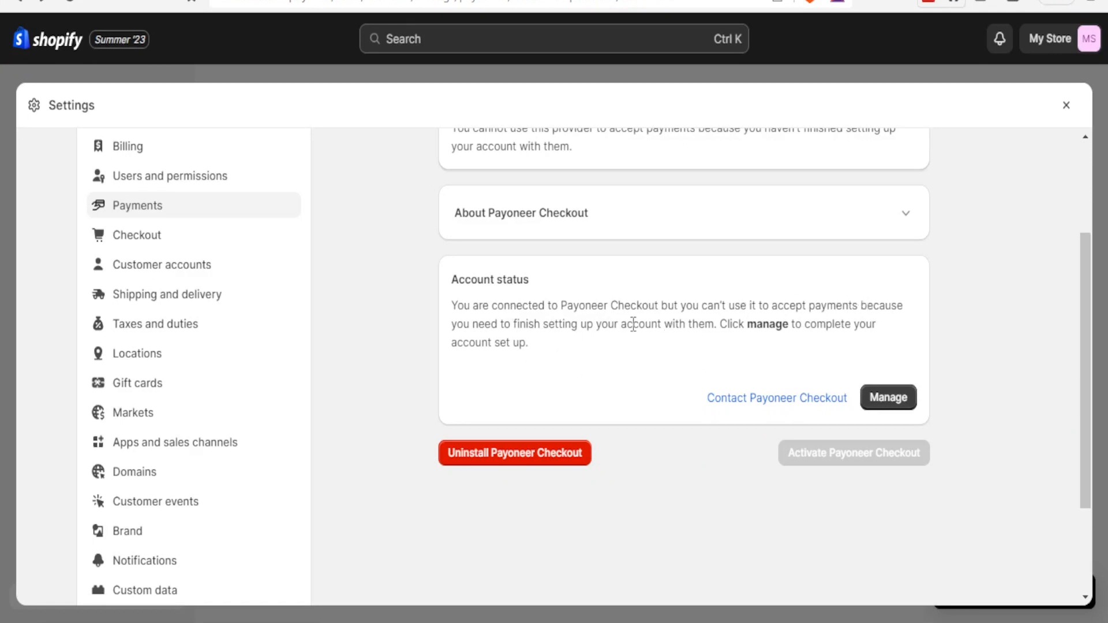
mouse_move(784, 362)
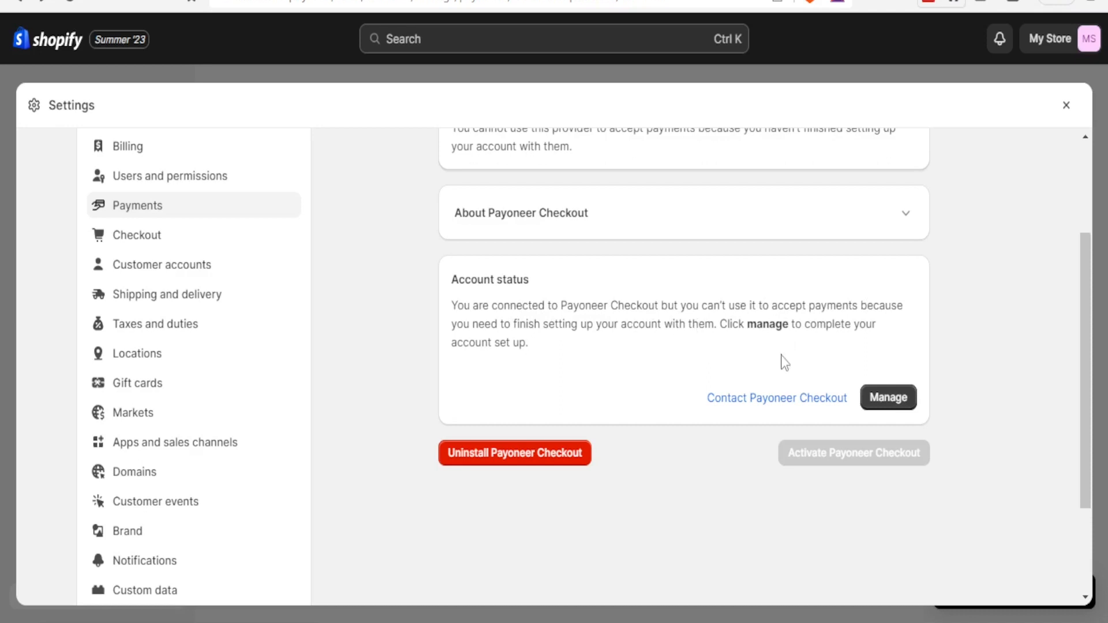
mouse_move(876, 337)
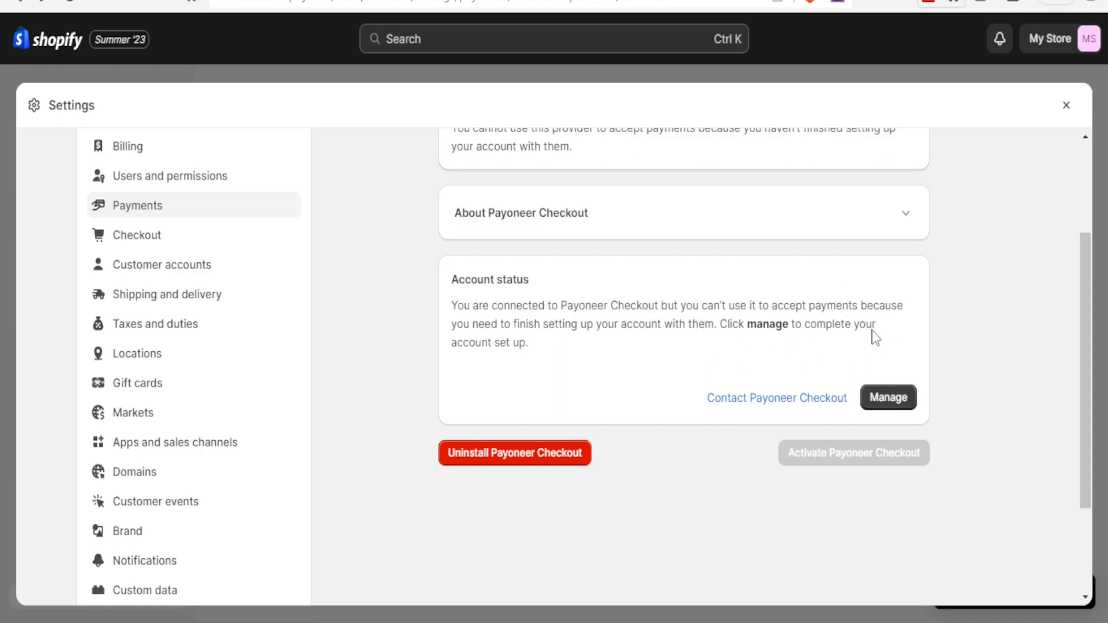
click(888, 397)
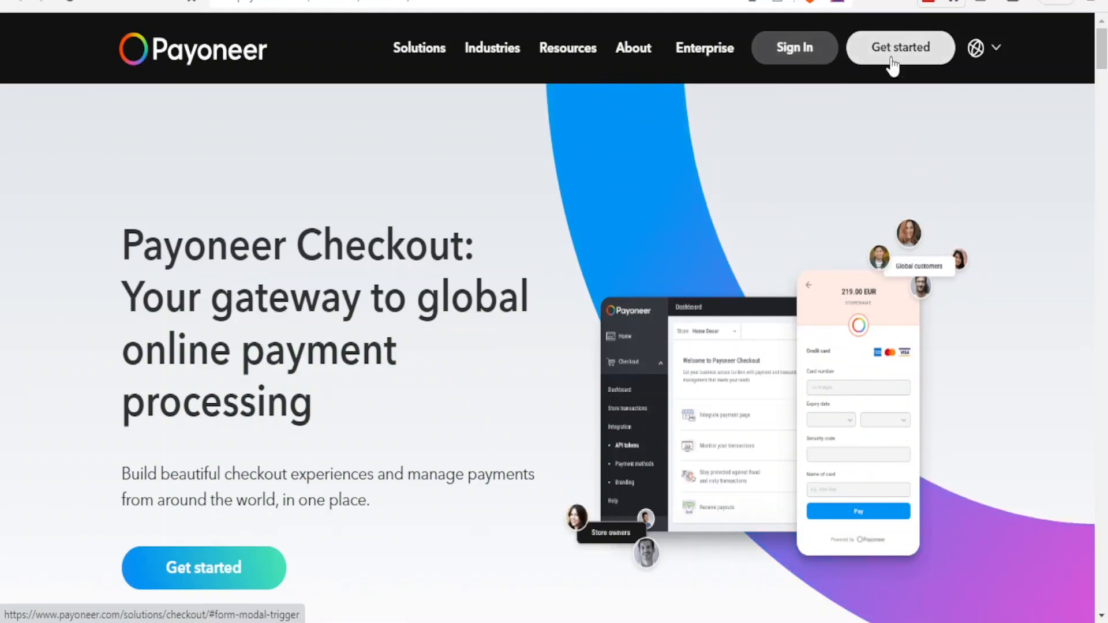
Launch the Payoneer Checkout signup form with Get started.
click(899, 47)
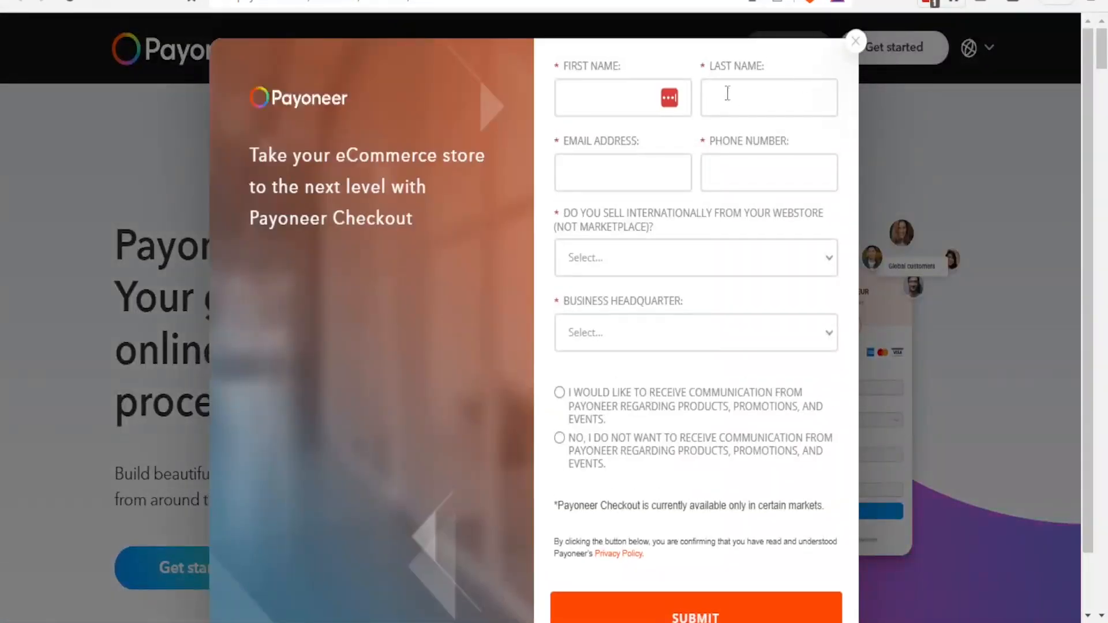
click(623, 98)
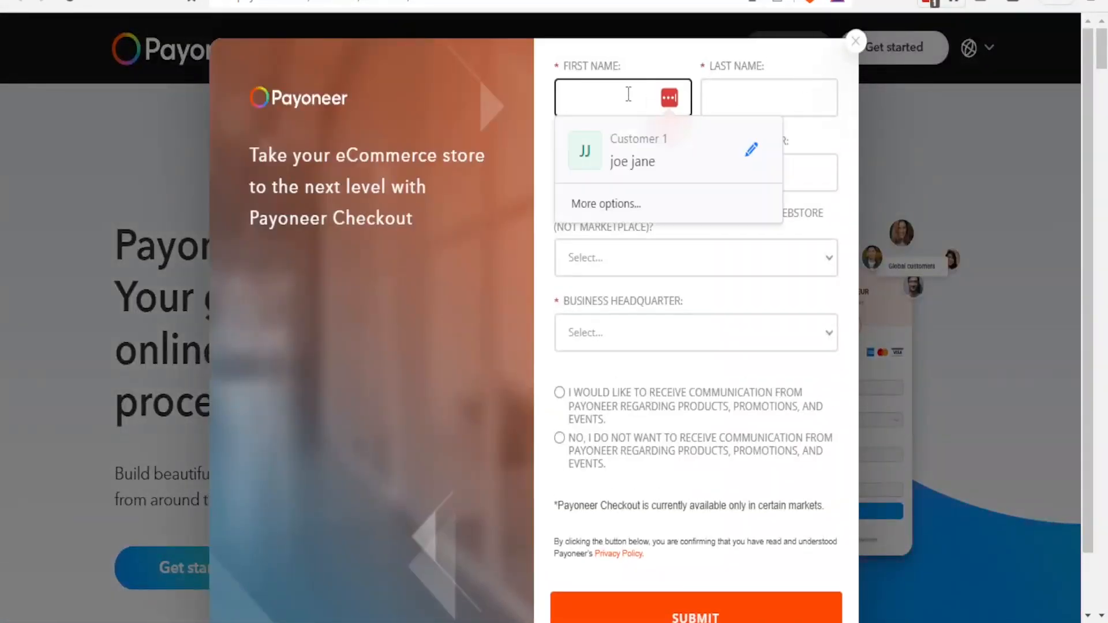
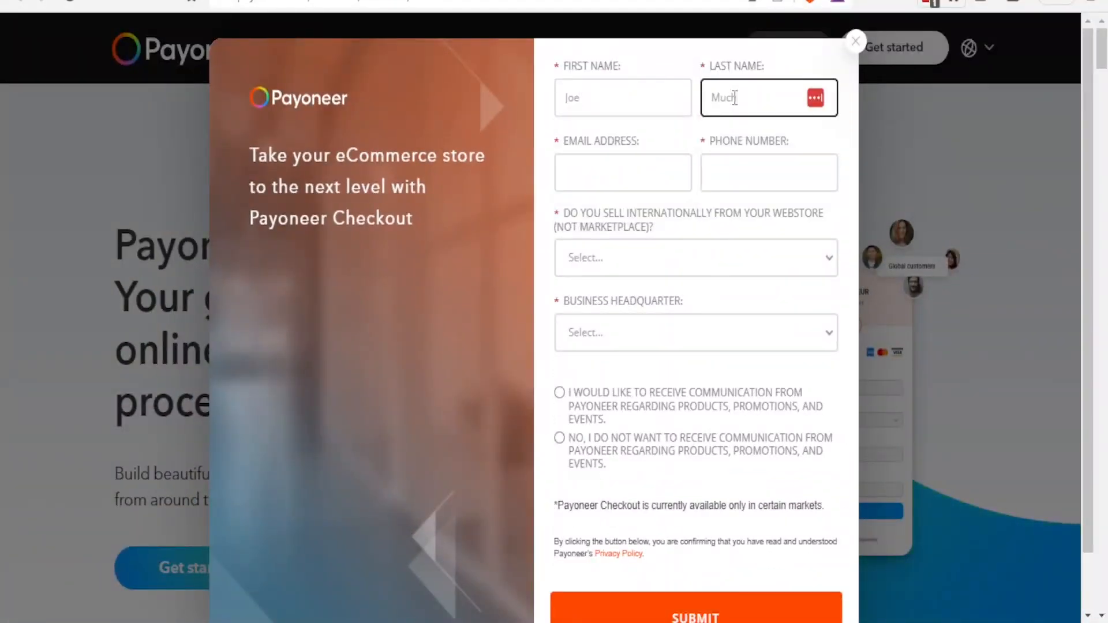
click(622, 172)
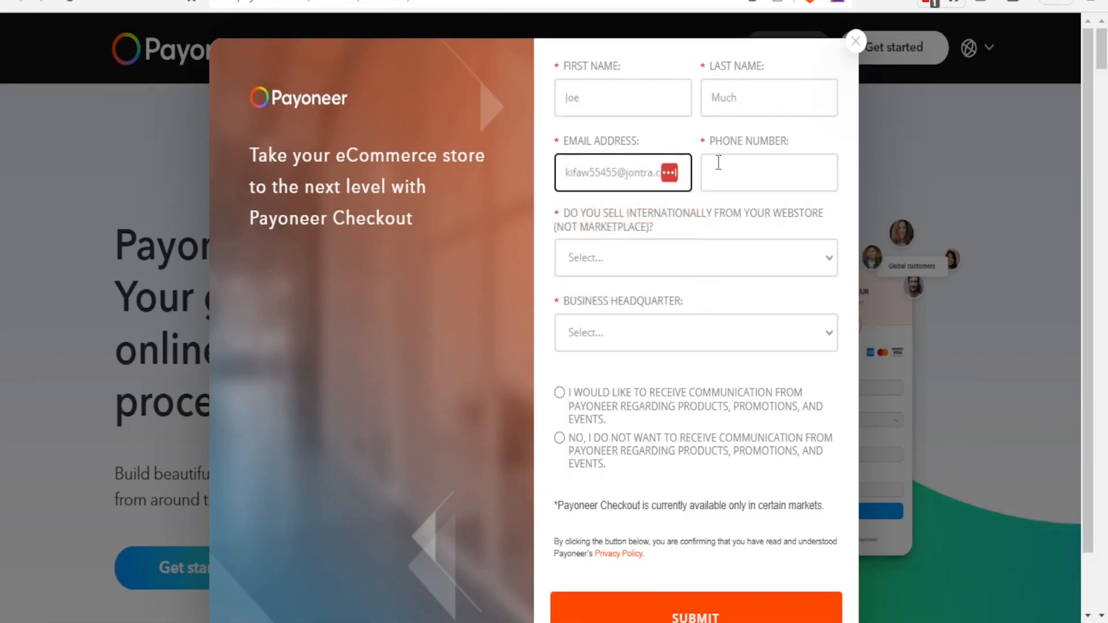
click(767, 172)
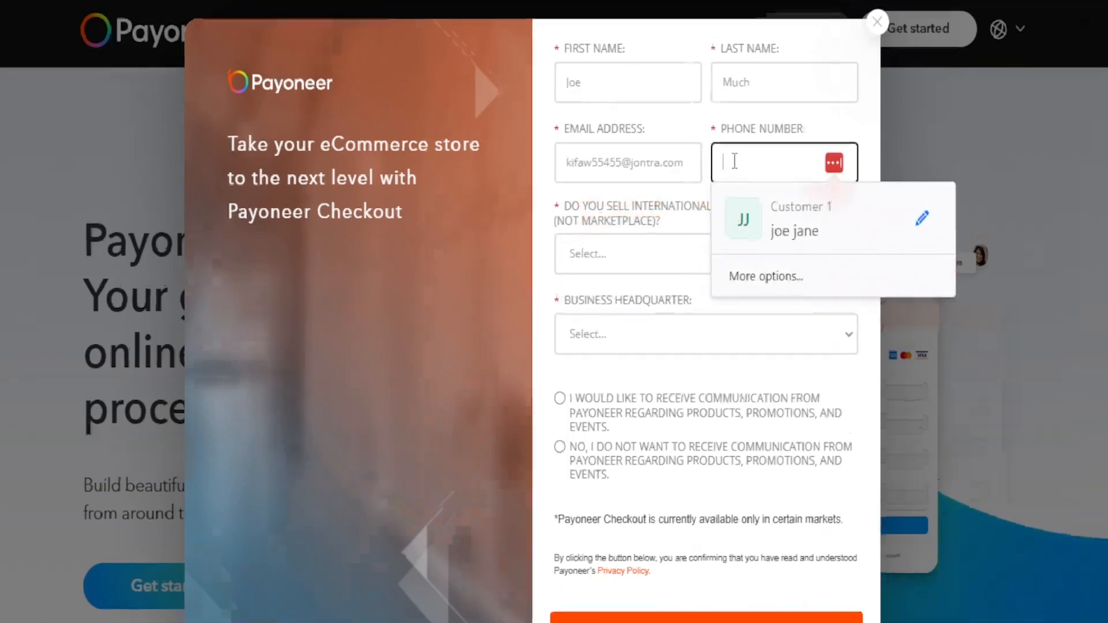
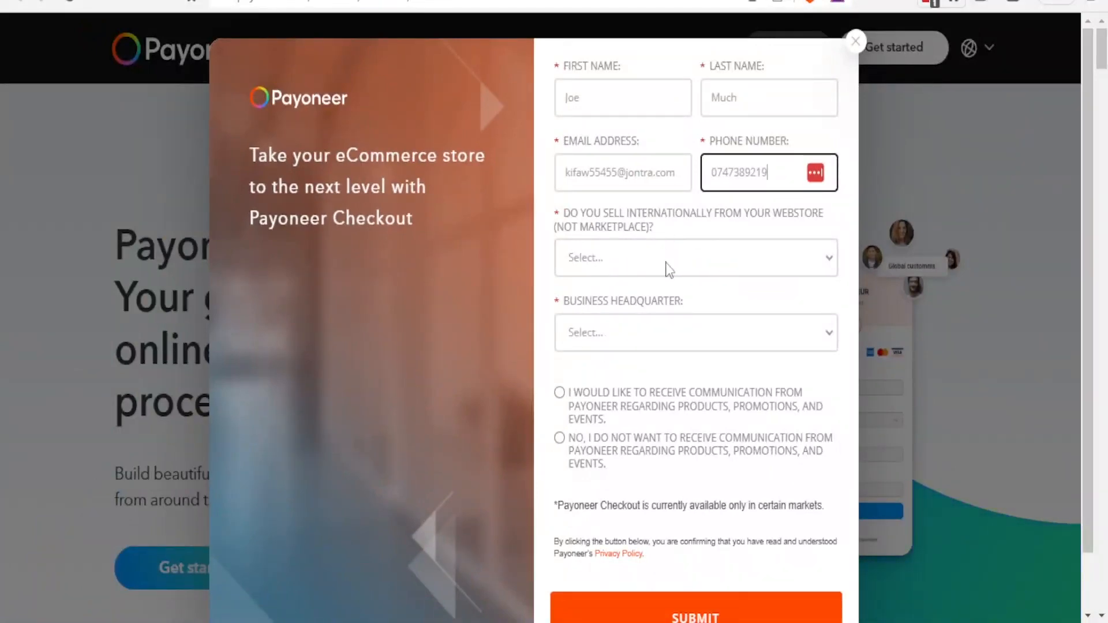
click(695, 258)
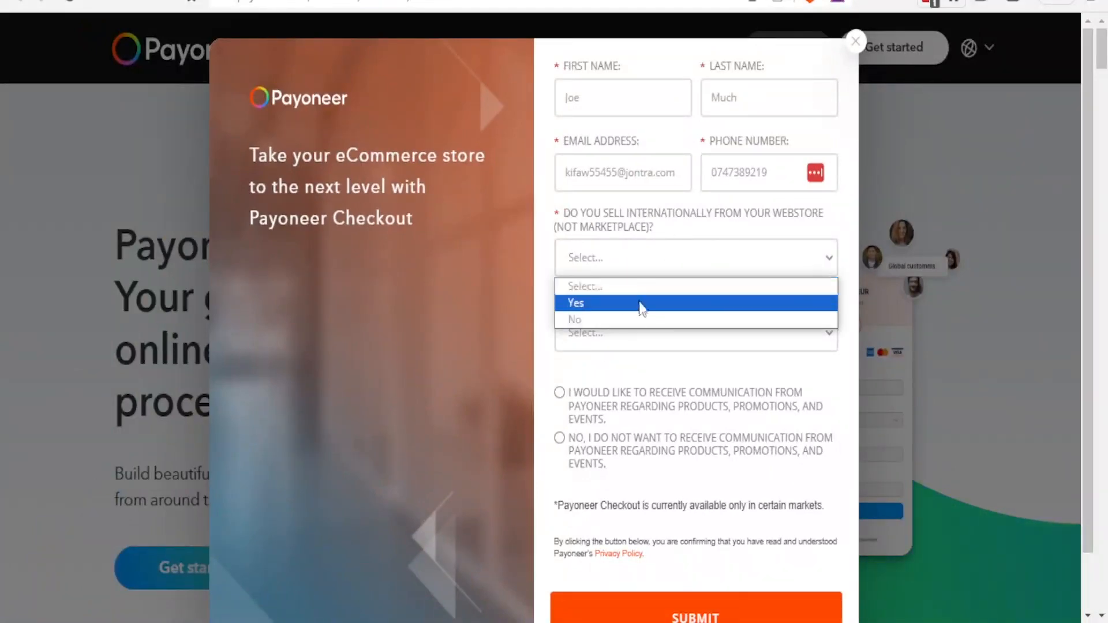
click(576, 302)
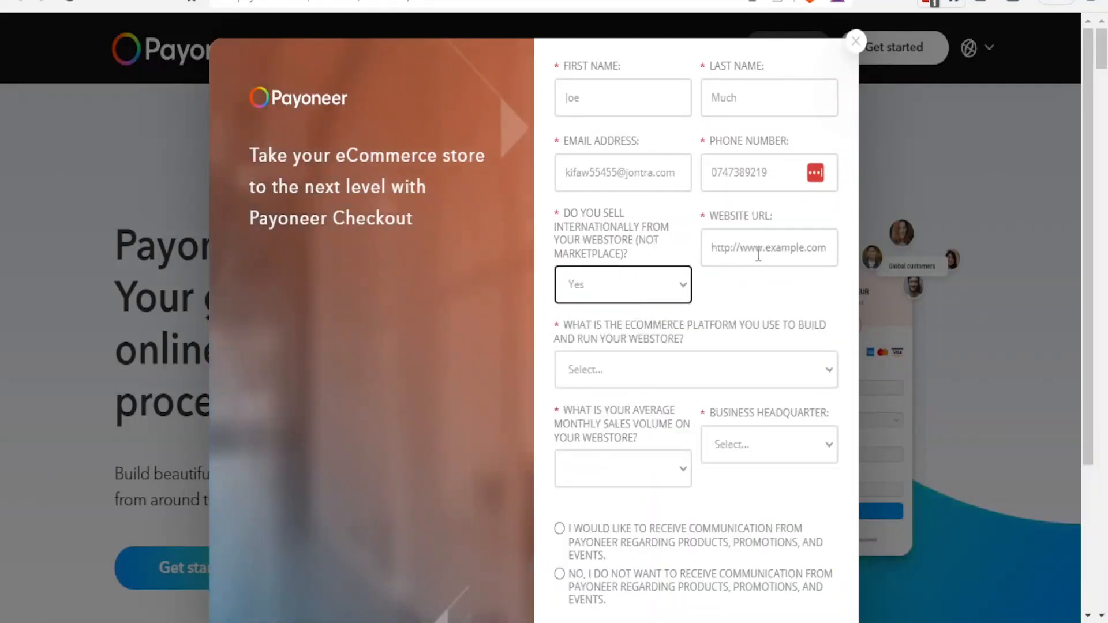
click(768, 247)
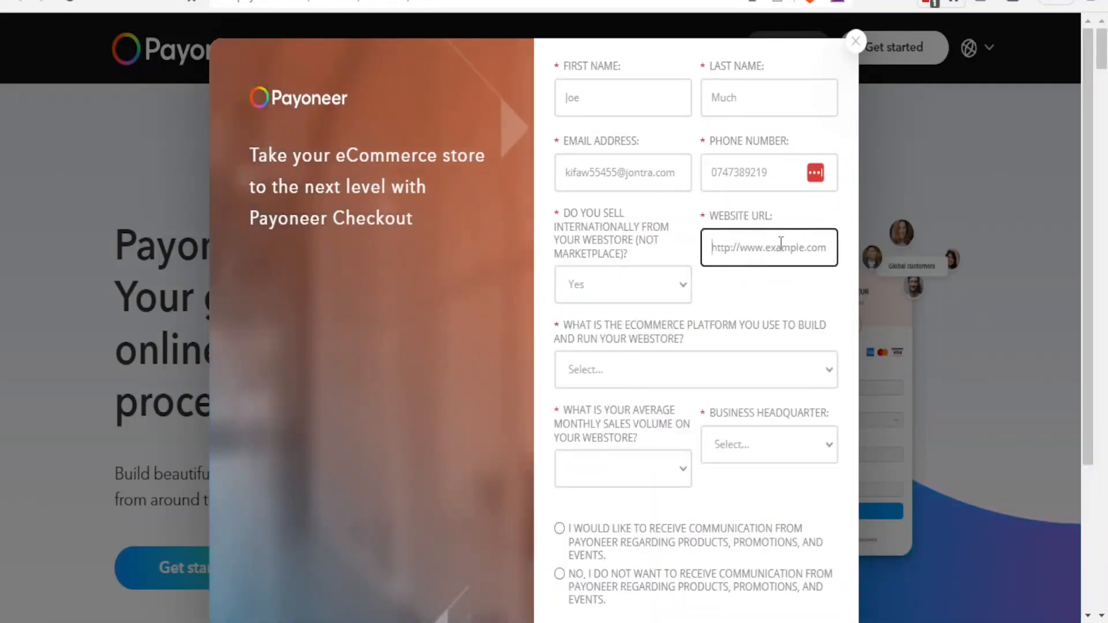
click(855, 40)
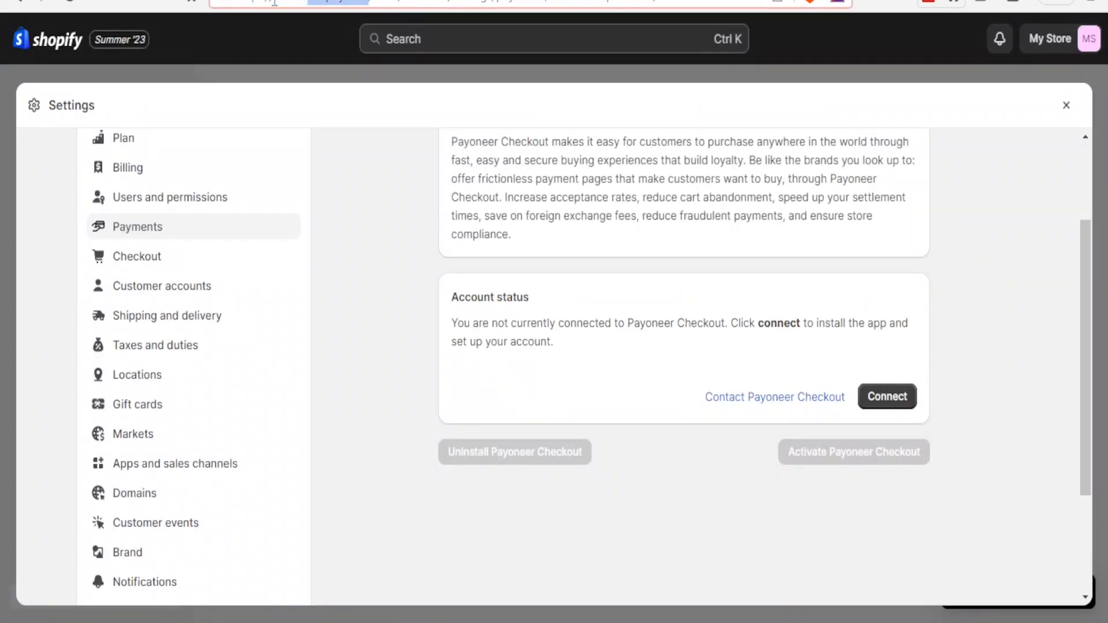
click(887, 397)
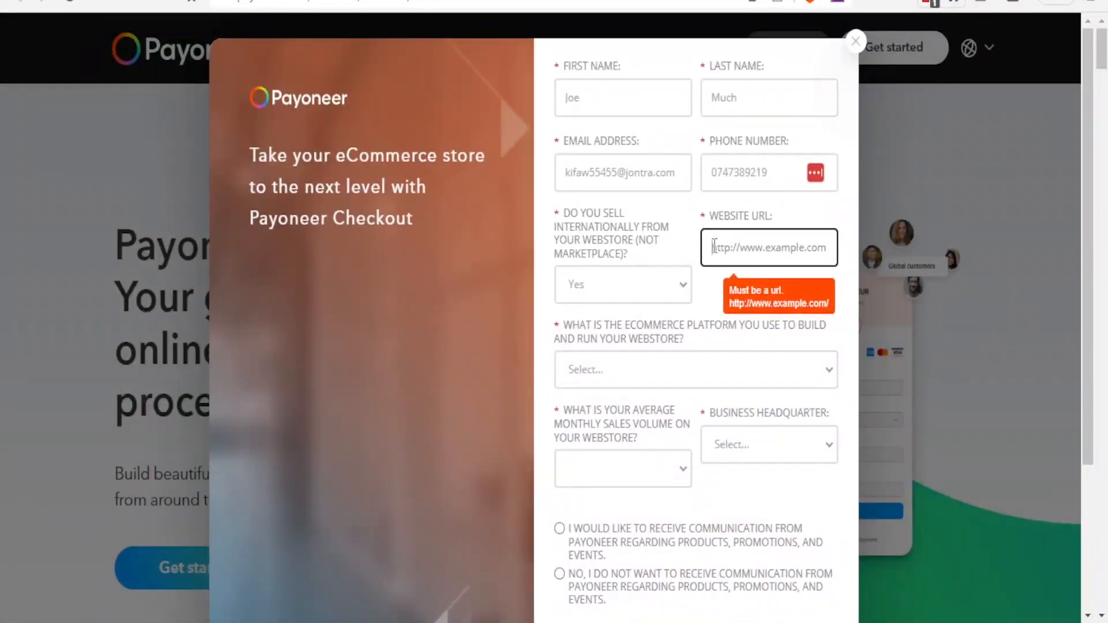
text(https://admin.shopify.com/)
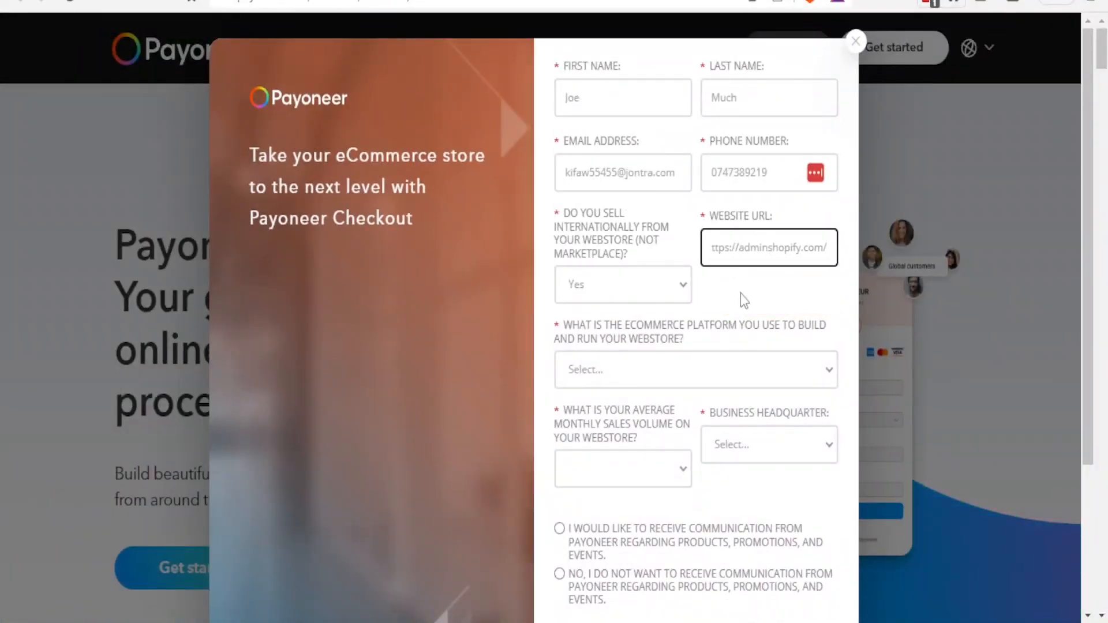
text(https://shopify.com/)
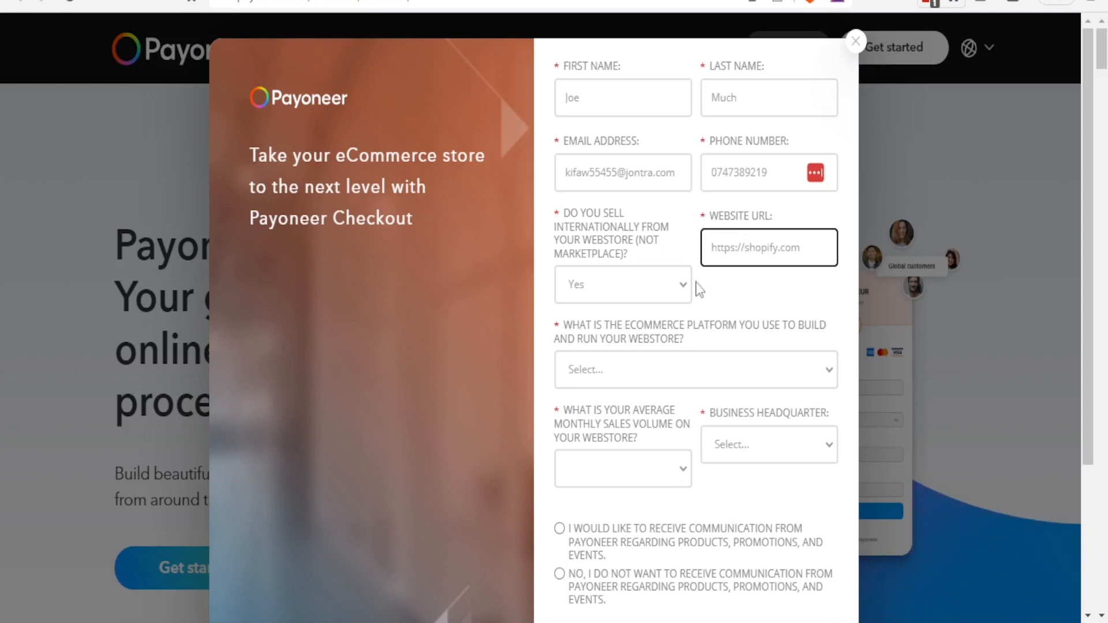
mouse_move(590, 387)
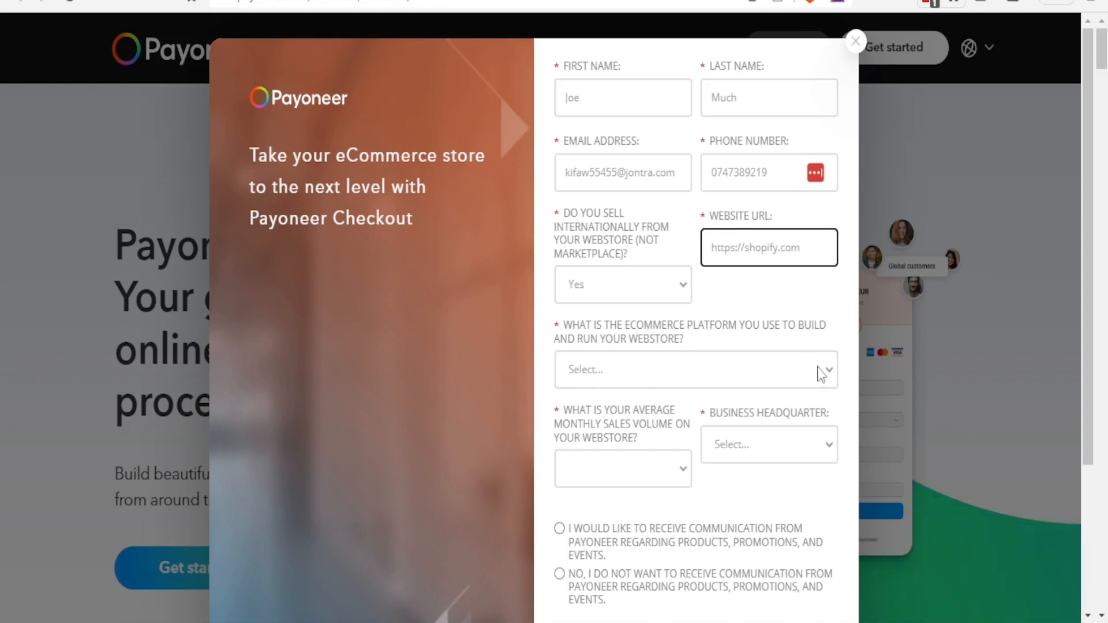
Fill in platform Shopify, monthly sales $0-$20,000, and headquarters United States on the Payoneer form.
click(696, 368)
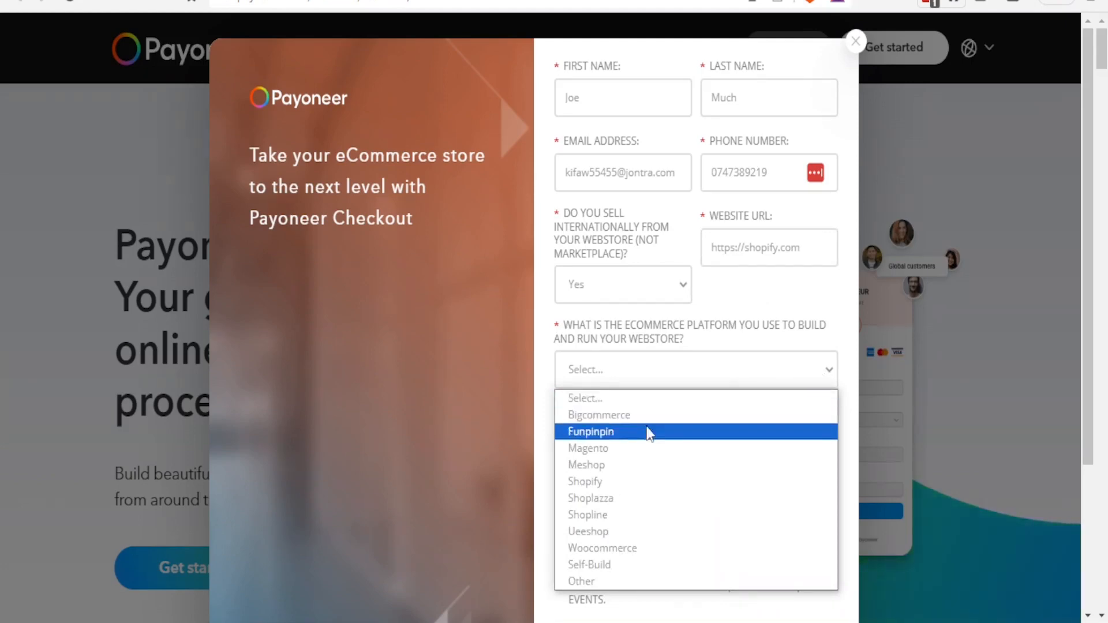
click(585, 482)
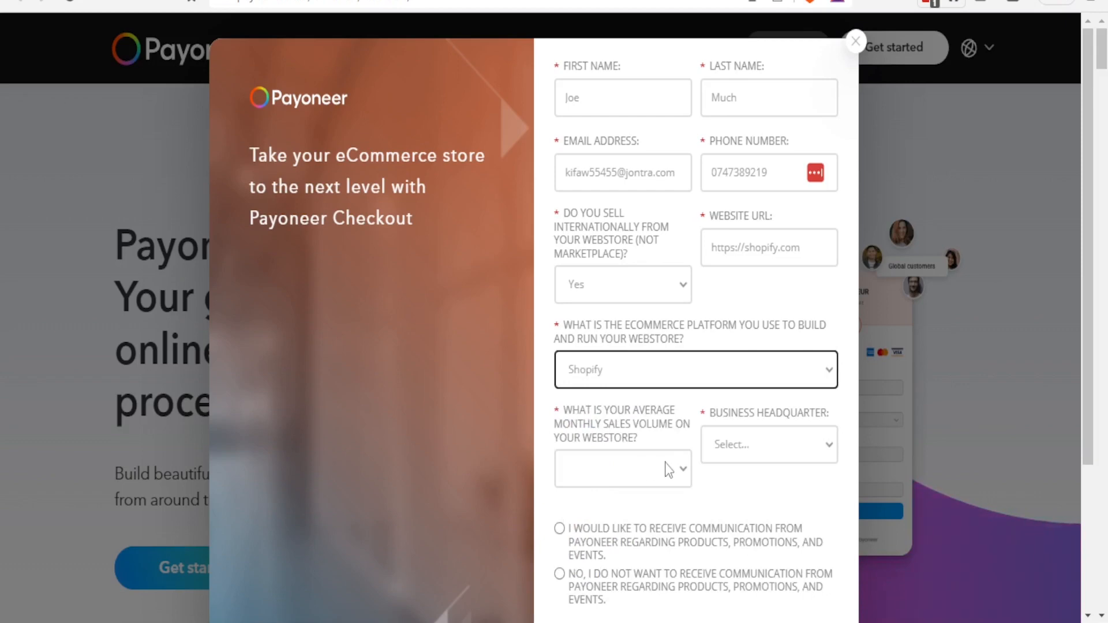
click(623, 468)
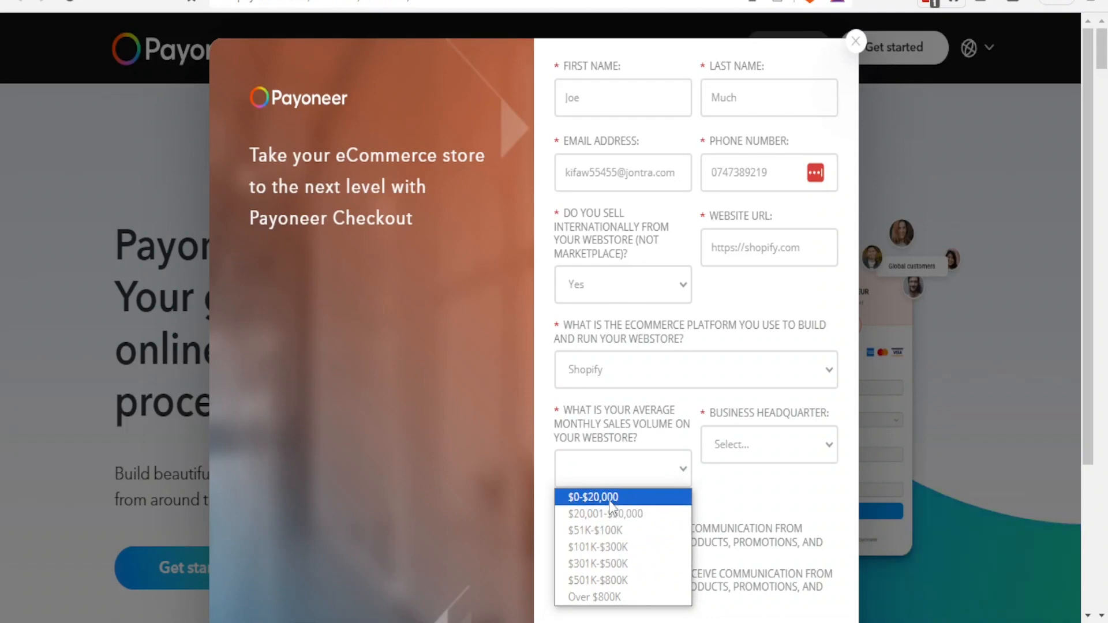
click(592, 497)
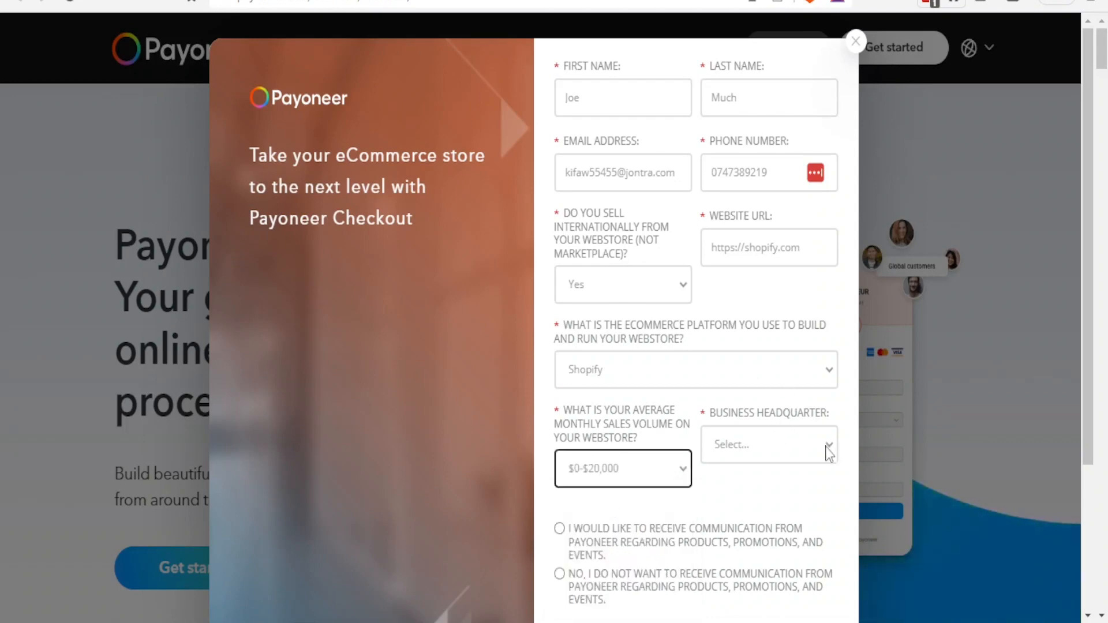
click(768, 444)
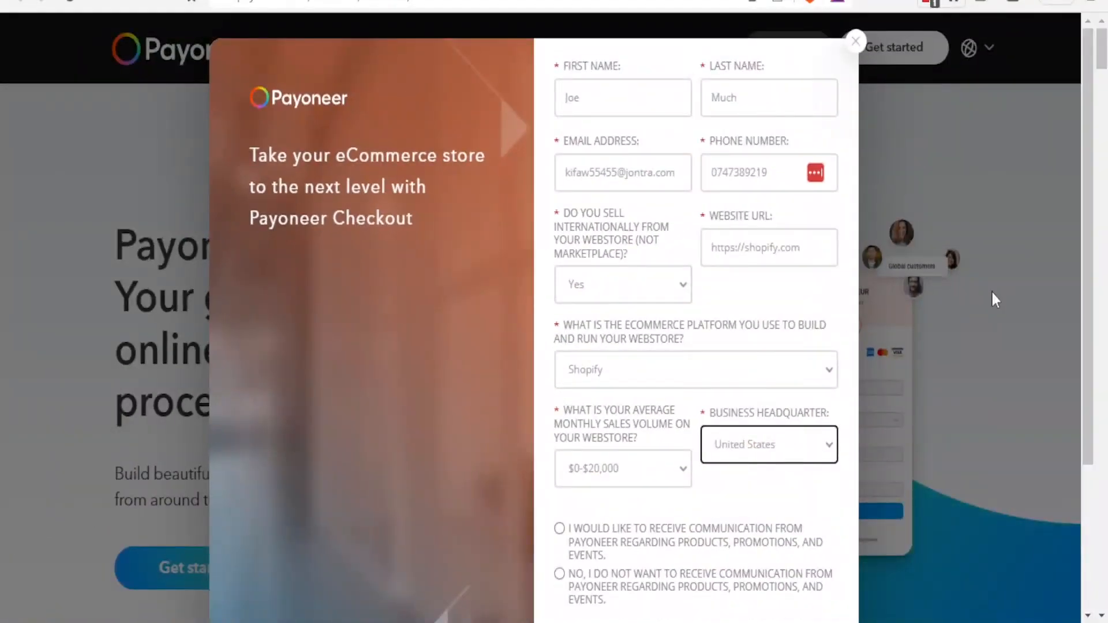
Opt in to receive Payoneer communication and submit the signup form.
scroll(down, 3)
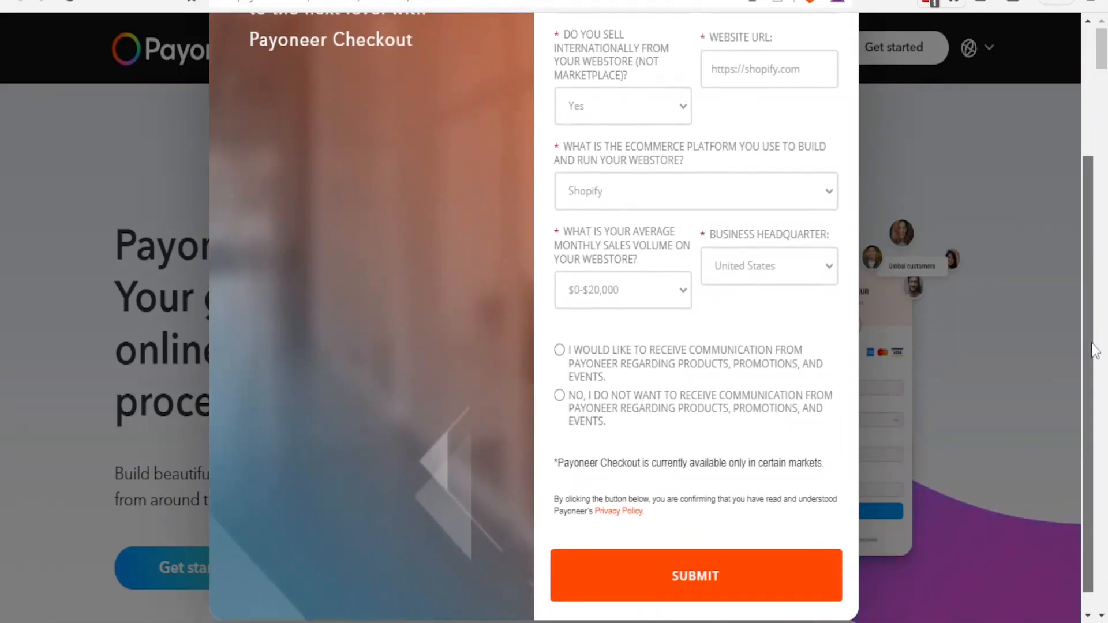
scroll(down, 3)
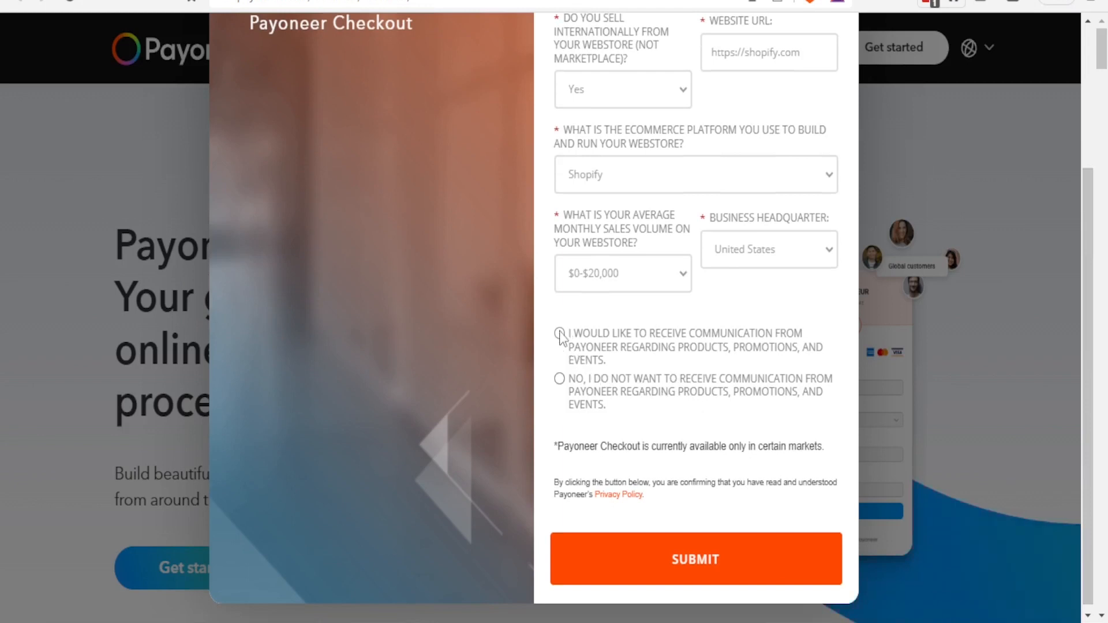
click(560, 333)
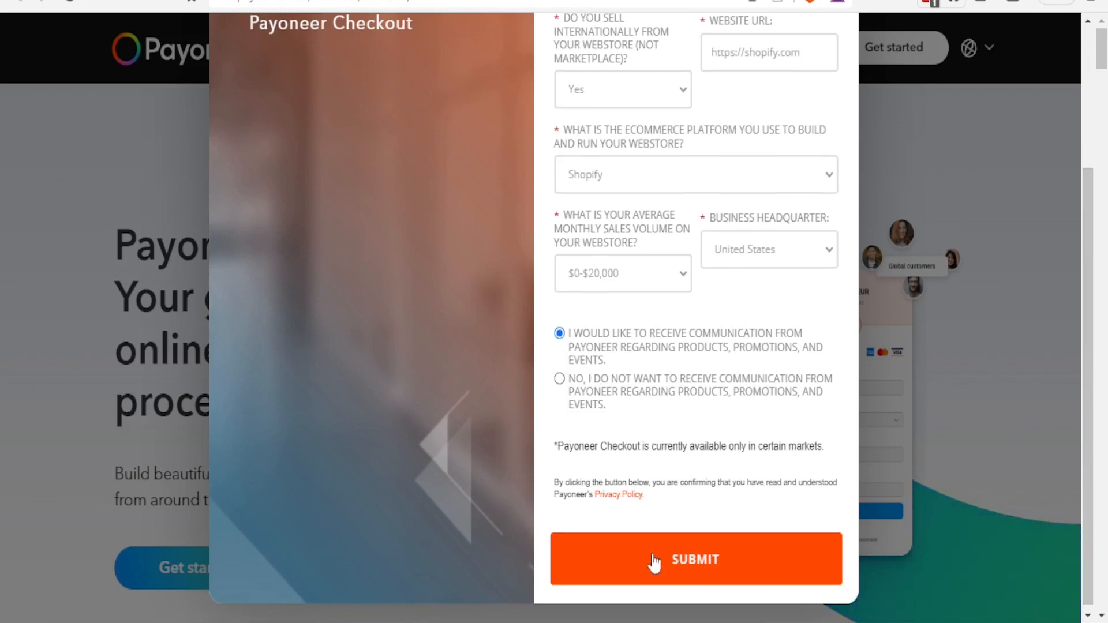
click(695, 560)
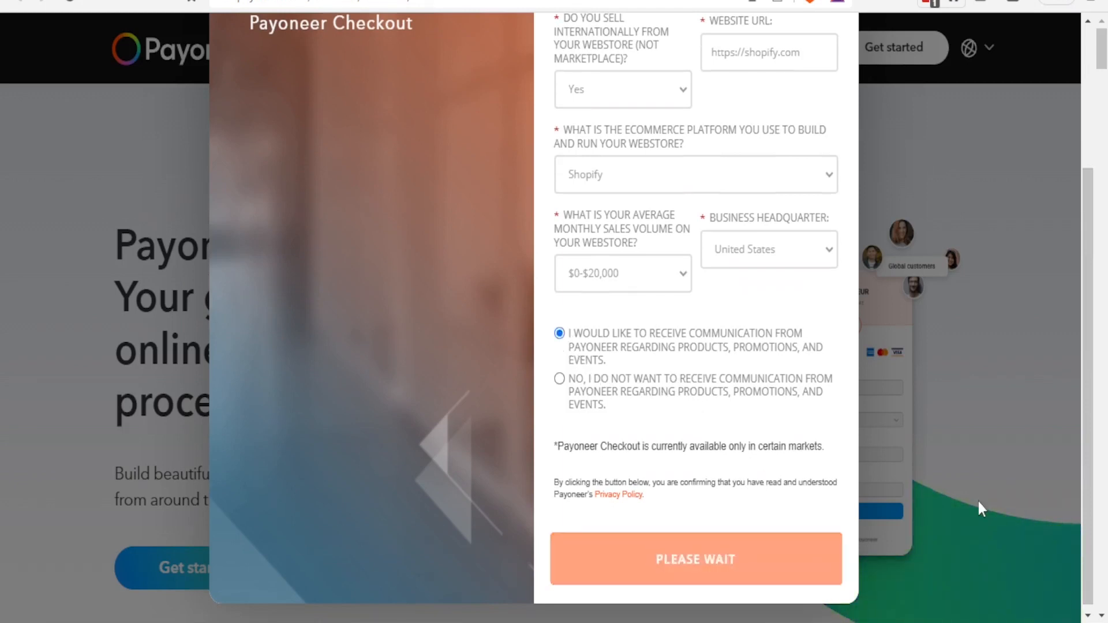
click(695, 559)
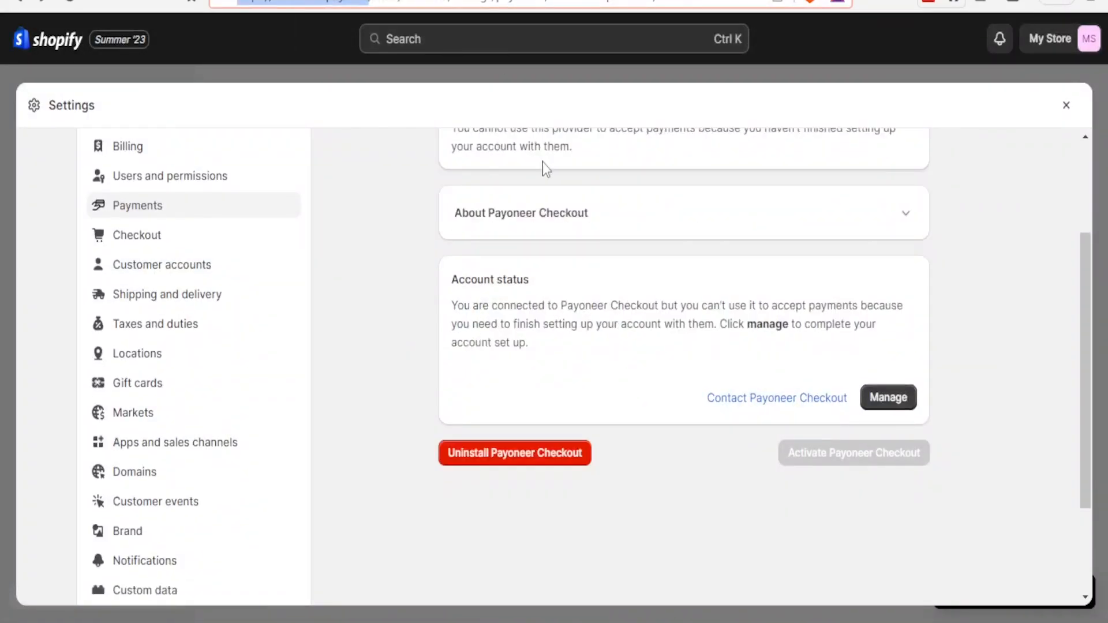
mouse_move(771, 347)
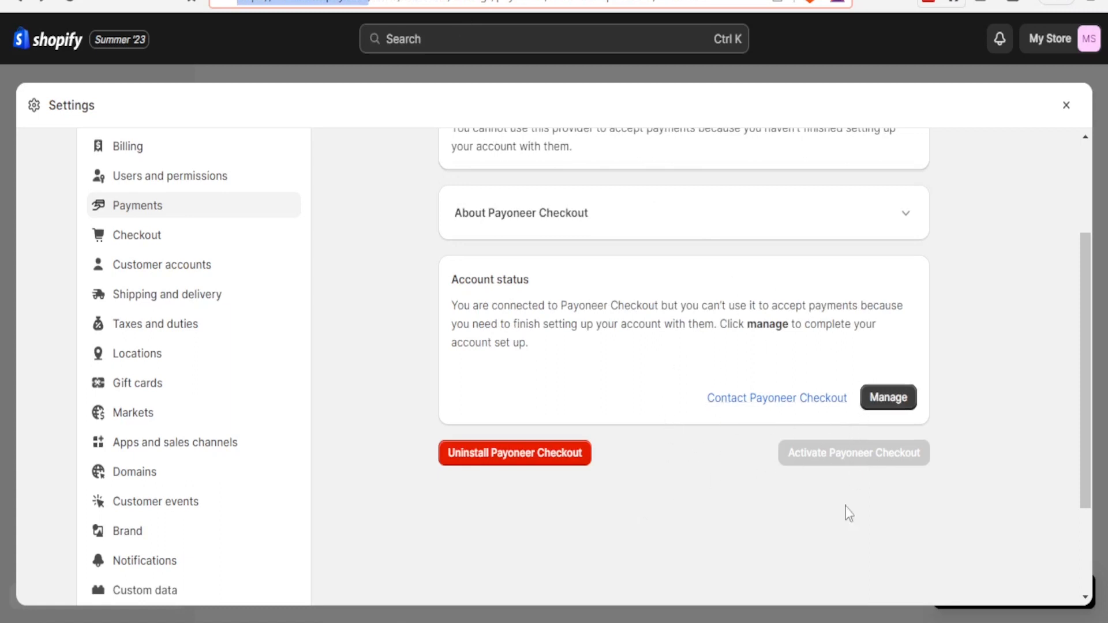
mouse_move(799, 427)
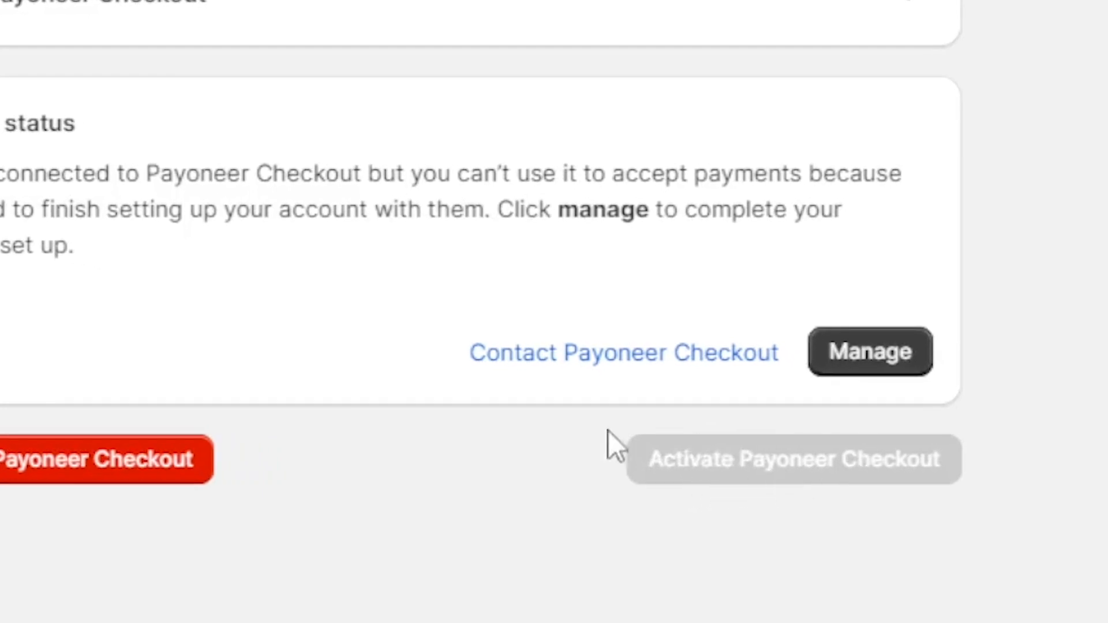
mouse_move(602, 444)
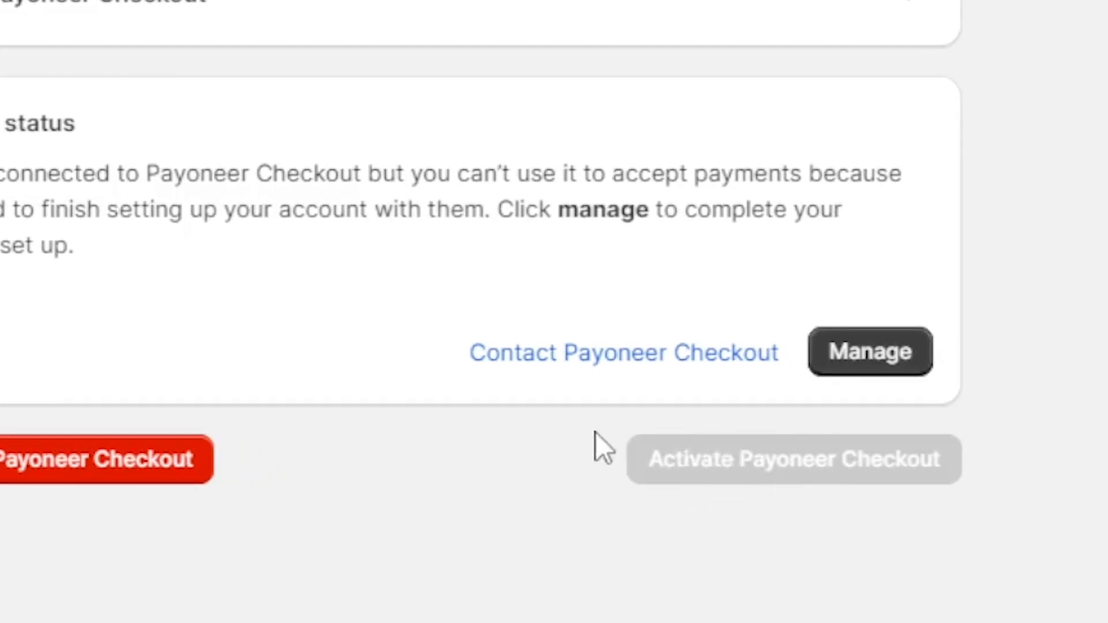
mouse_move(767, 519)
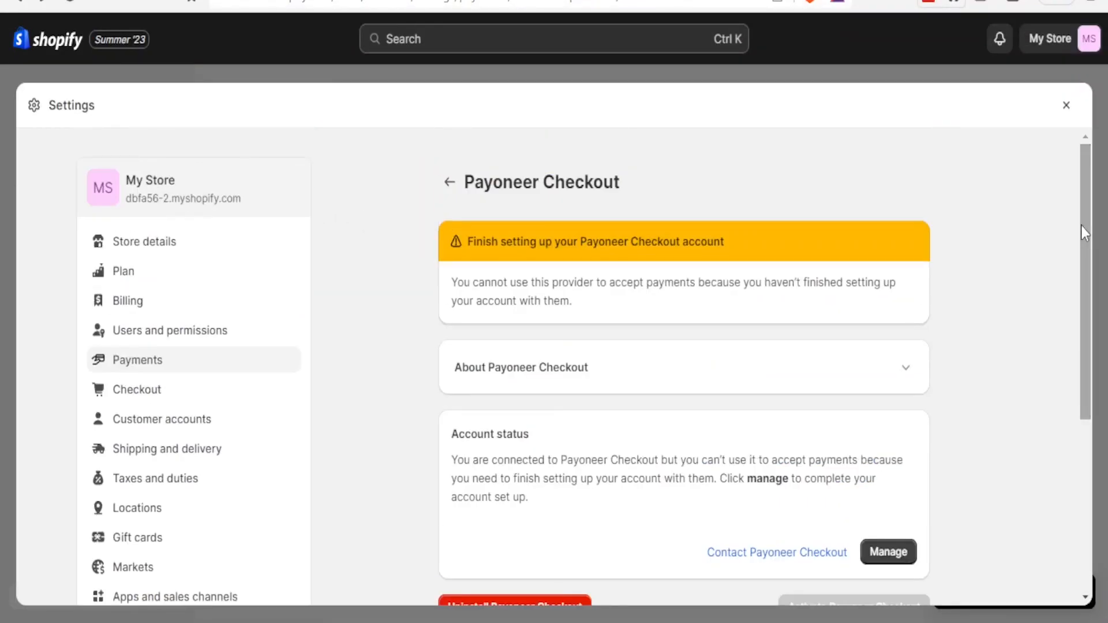
scroll(down, 3)
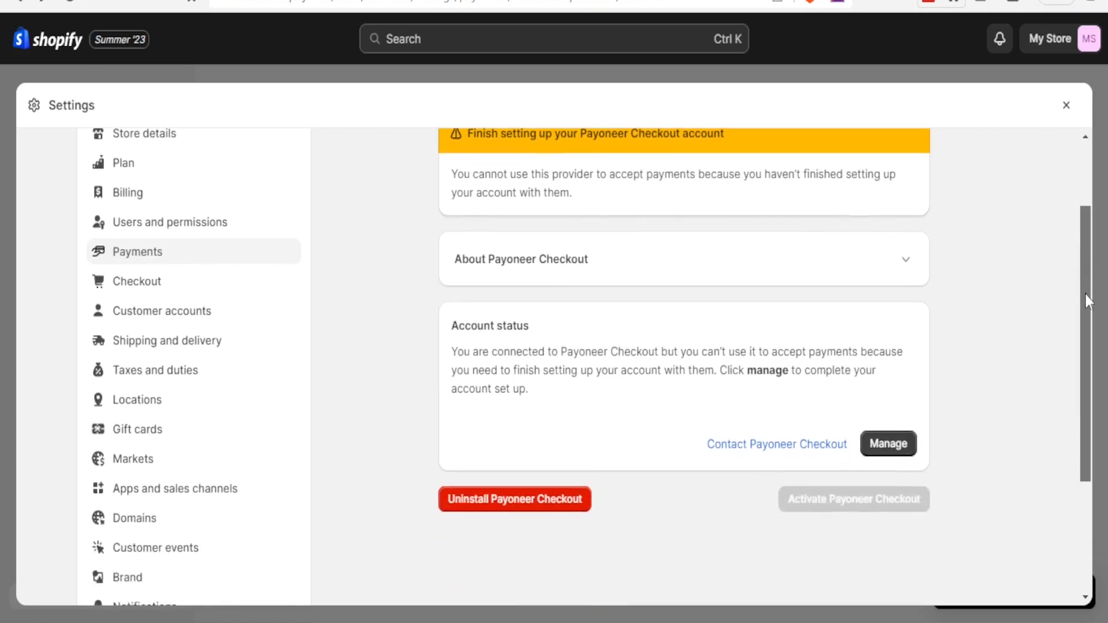
click(136, 389)
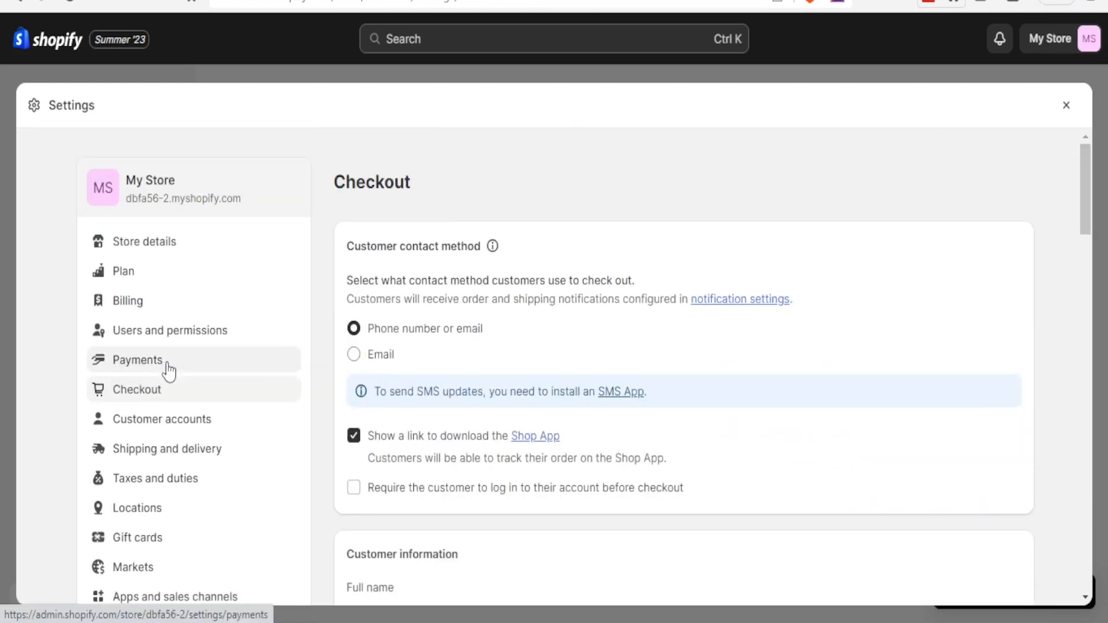
Reopen Payments in the Settings sidebar and scroll to the supported payment methods.
click(137, 359)
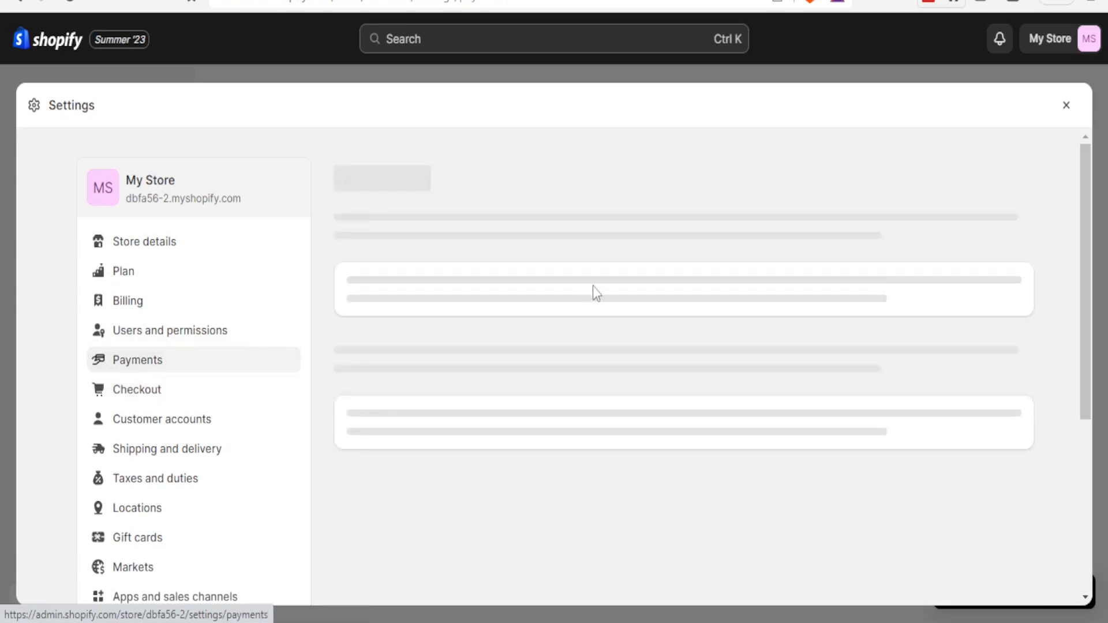
click(137, 360)
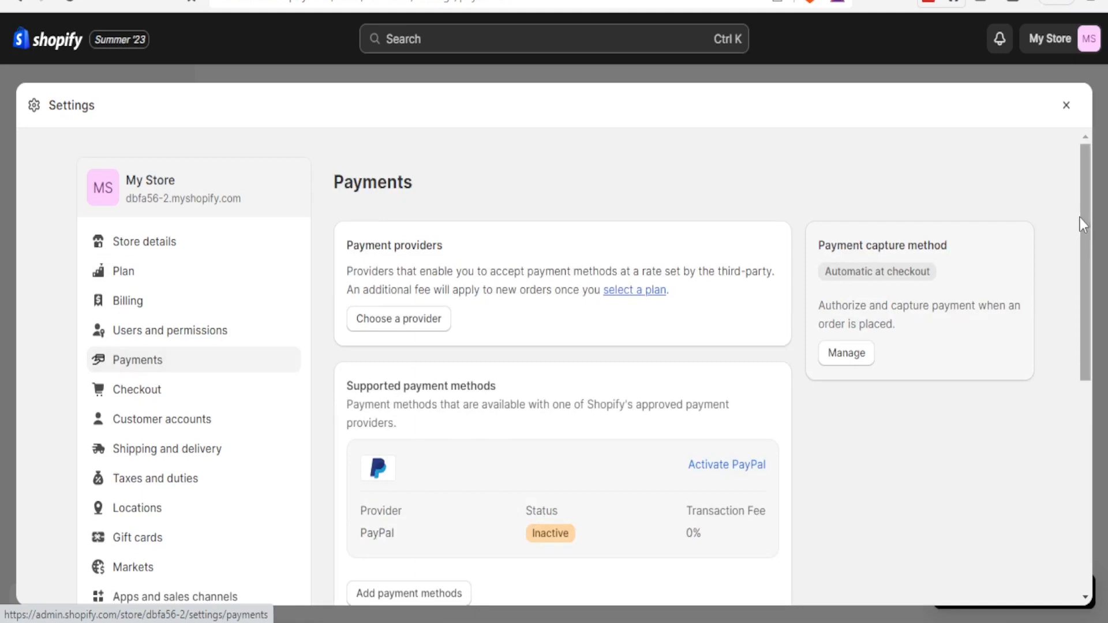
scroll(down, 3)
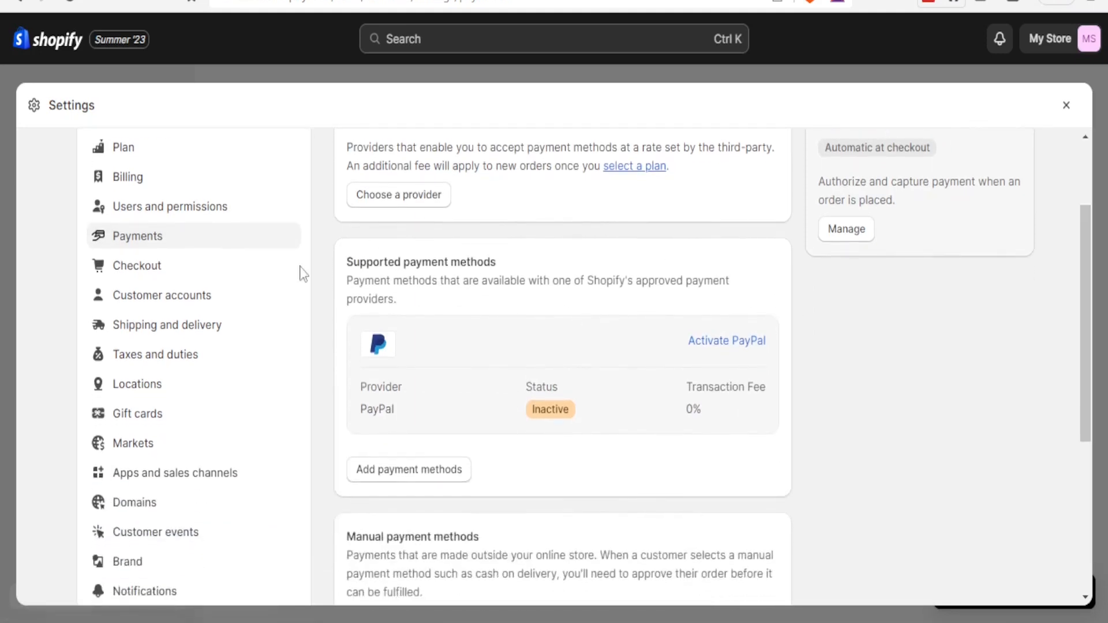
mouse_move(498, 460)
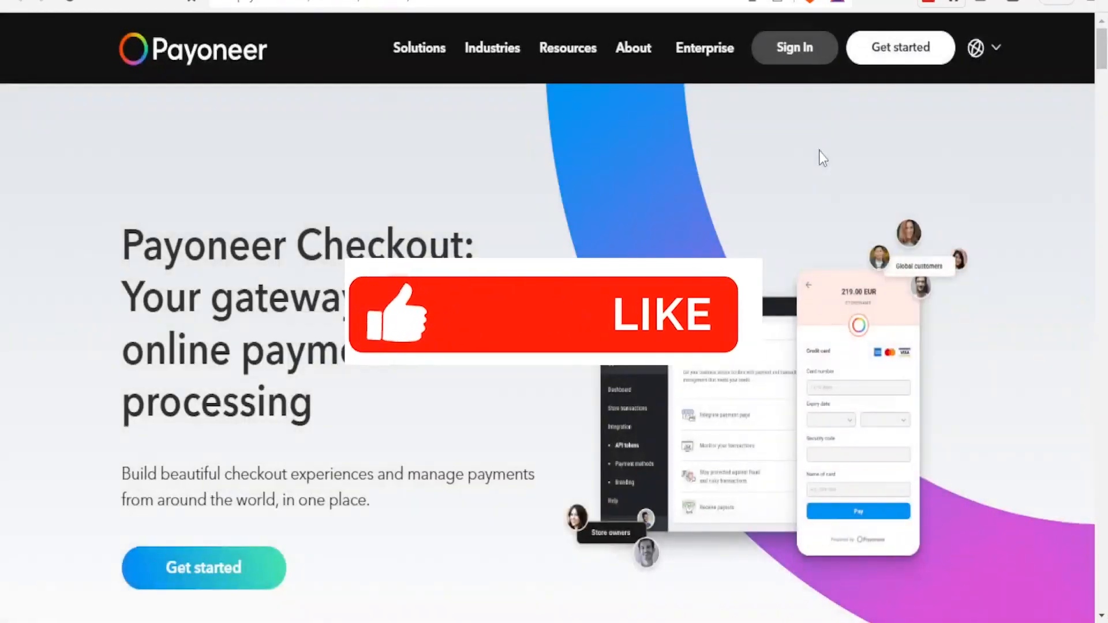
scroll(down, 3)
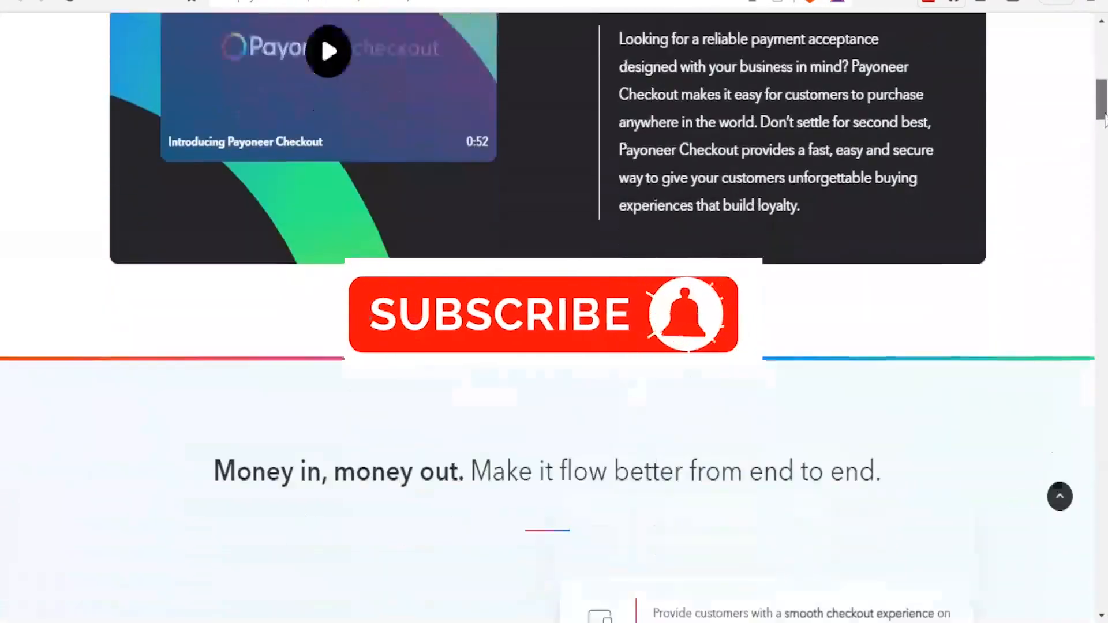
scroll(up, 3)
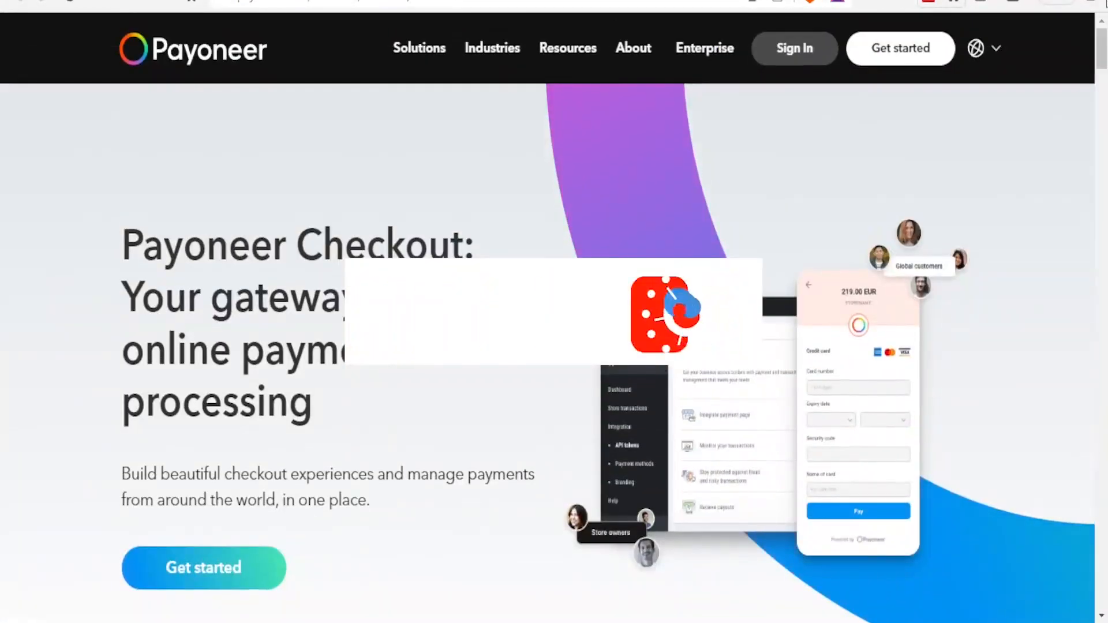